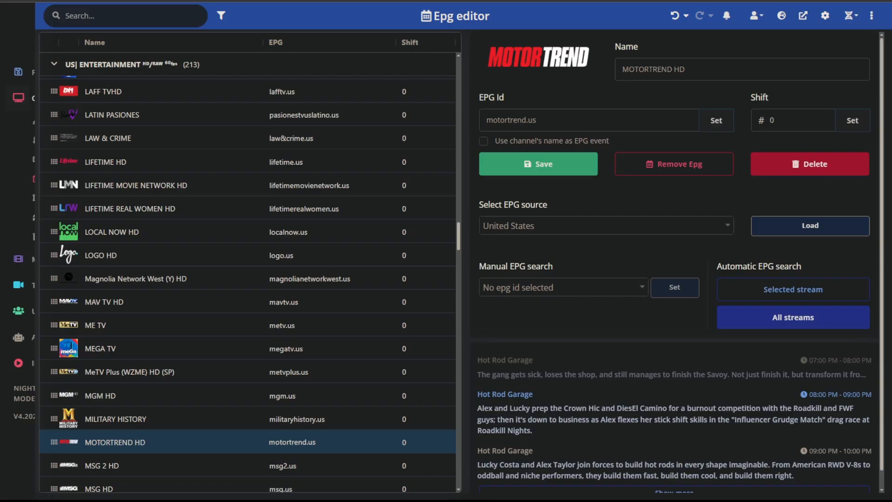
Open the External EPG source window and list existing sources, like the open-epg United States and Canada feeds.
click(19, 26)
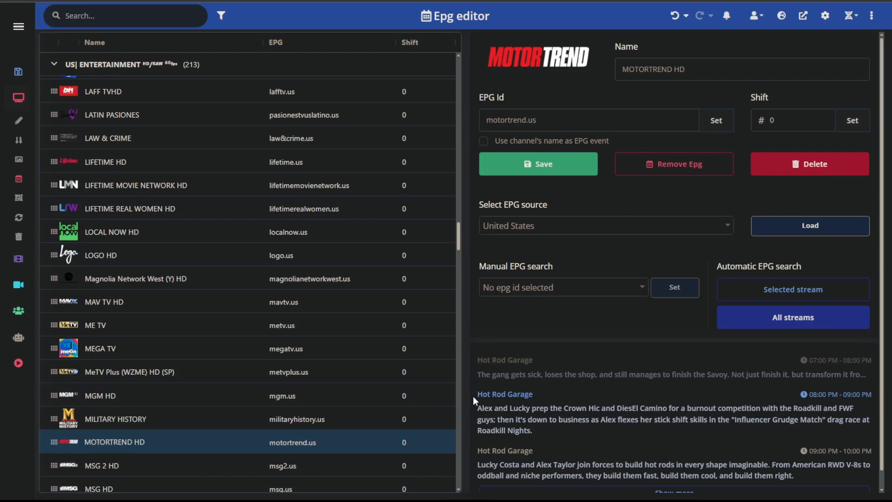
mouse_move(535, 397)
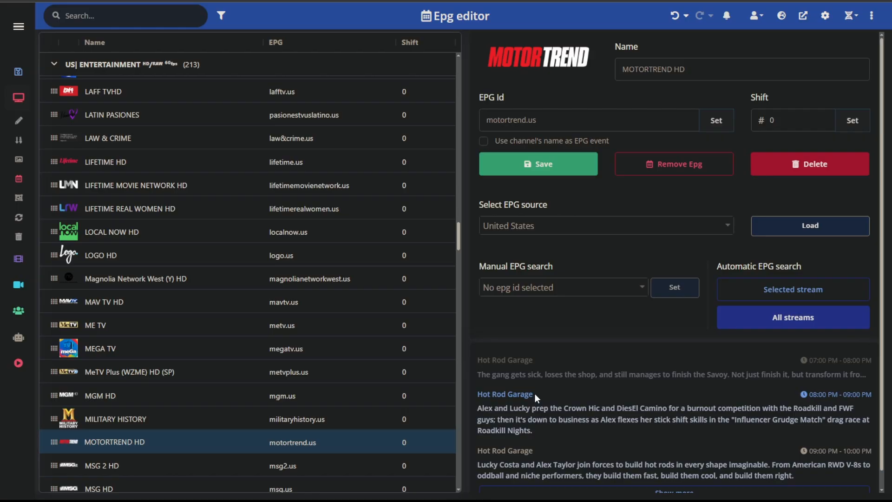
mouse_move(537, 398)
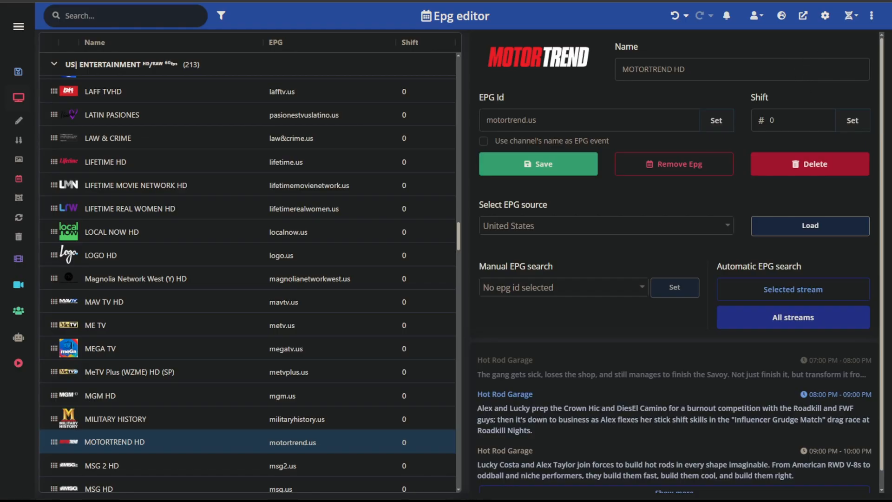
mouse_move(727, 96)
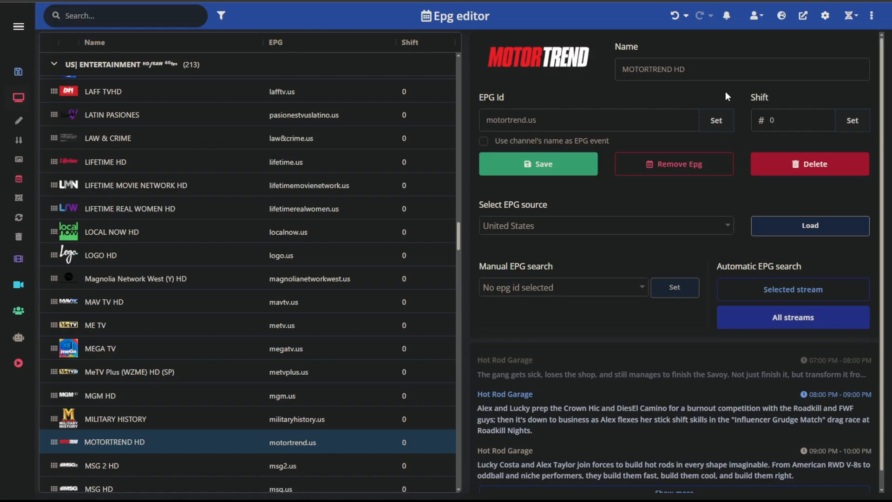
mouse_move(824, 15)
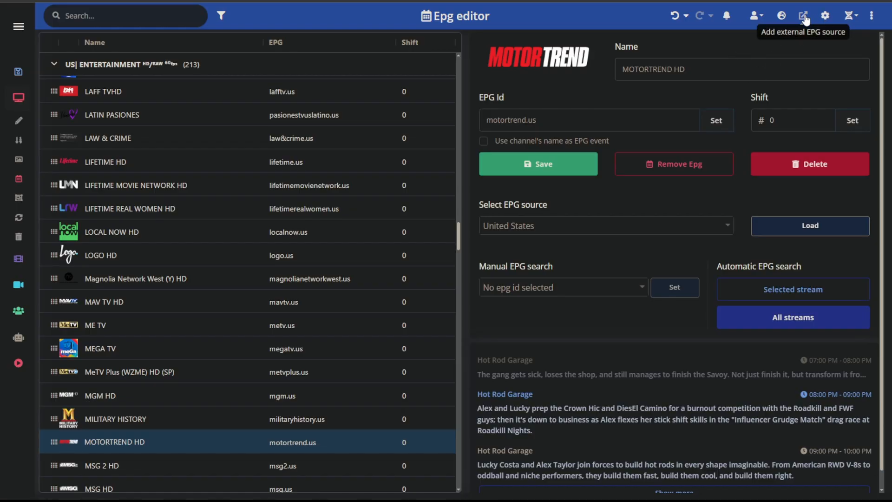
click(804, 16)
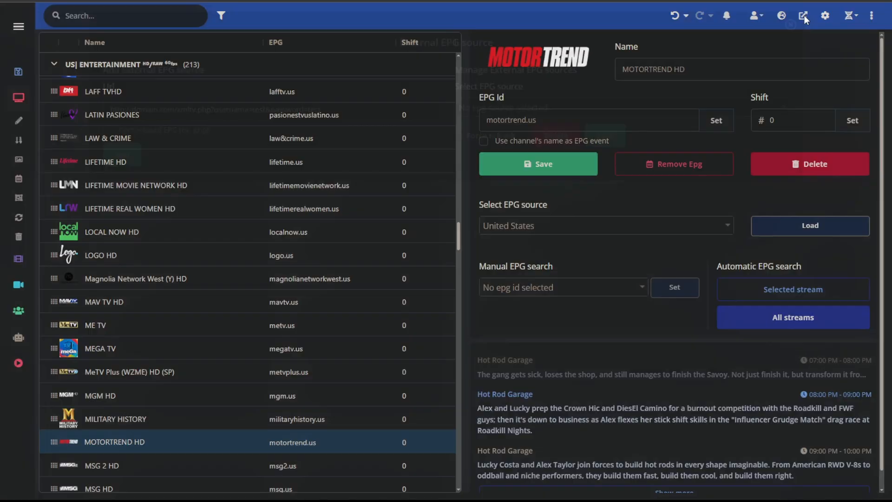
click(804, 15)
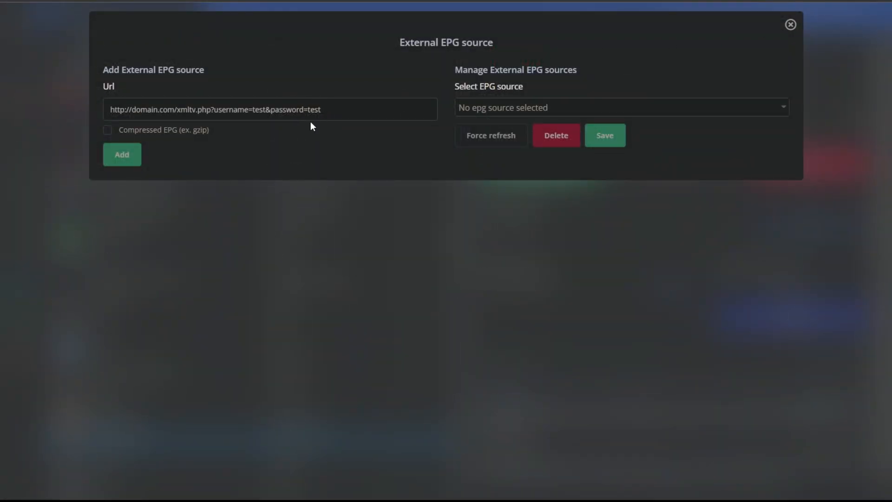
click(227, 109)
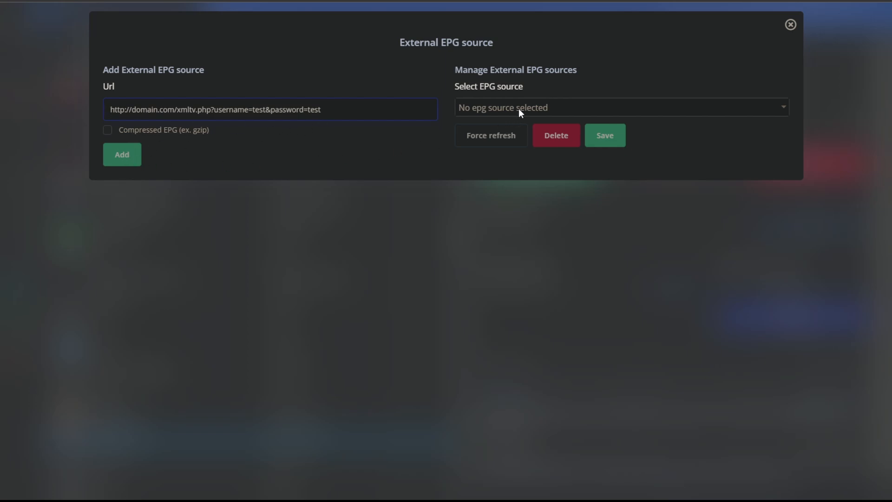
click(620, 107)
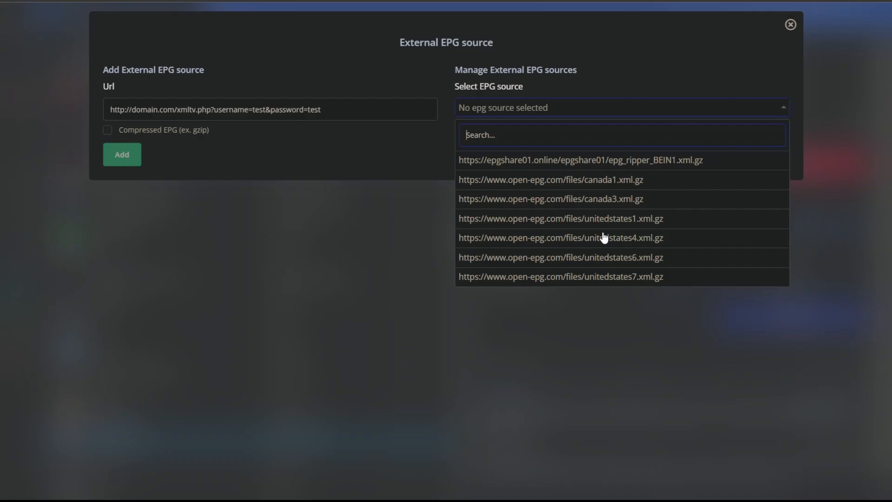
mouse_move(627, 223)
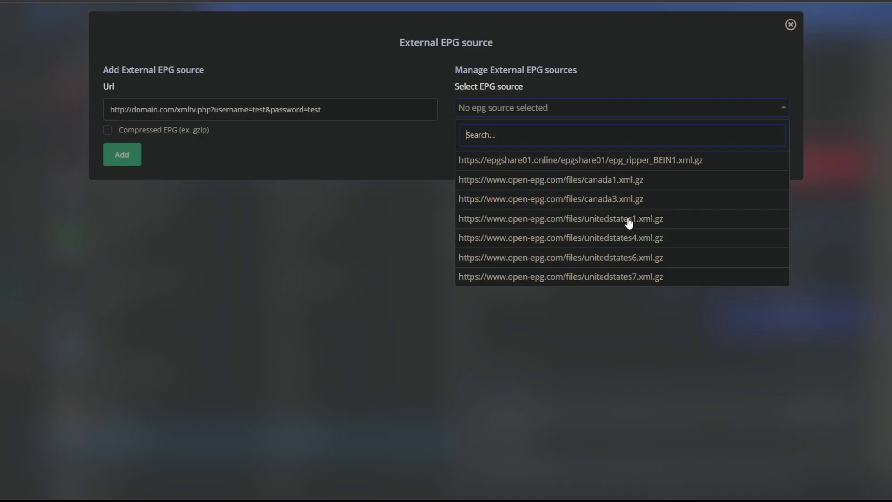
mouse_move(567, 174)
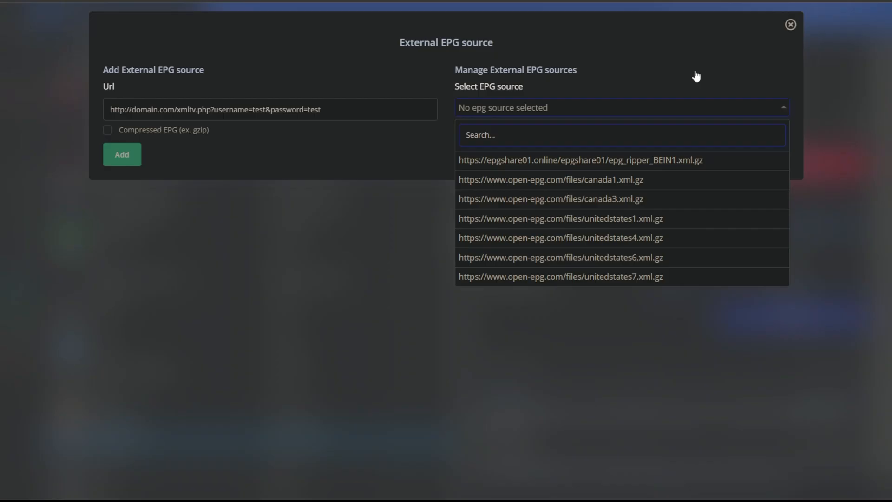
mouse_move(680, 52)
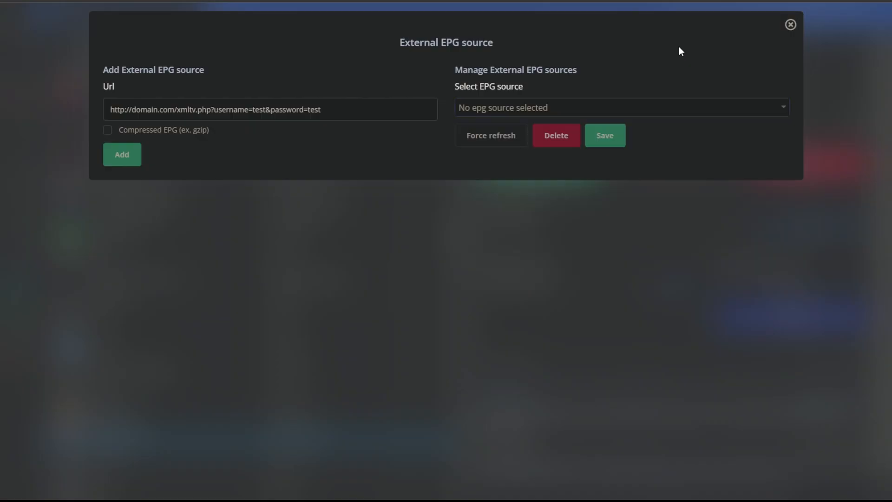
Go to the Open-EPG website's Guides by Country page.
click(790, 24)
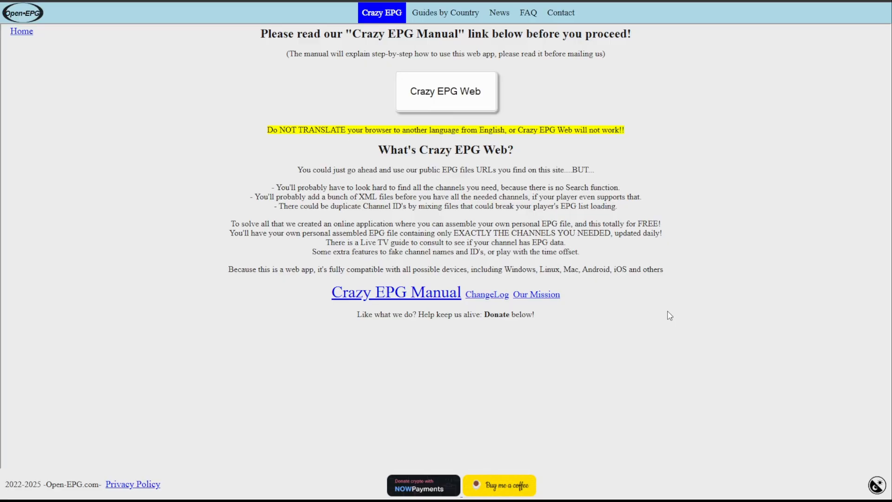
mouse_move(677, 122)
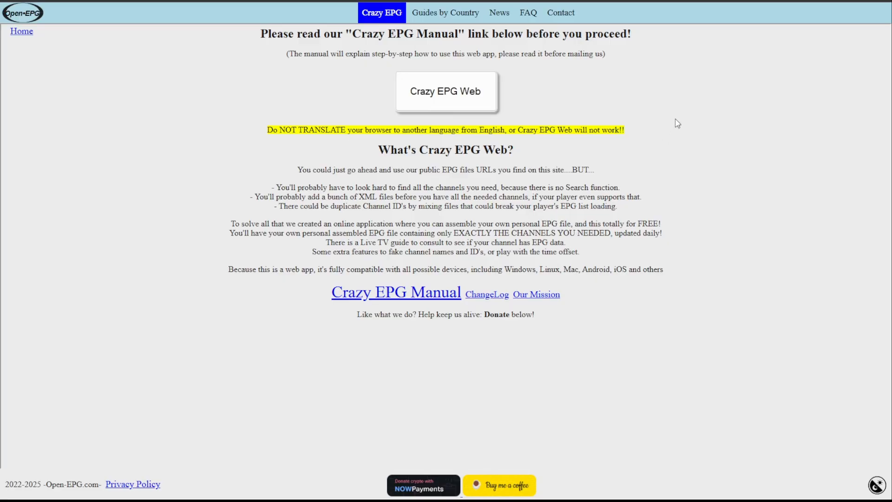
mouse_move(445, 12)
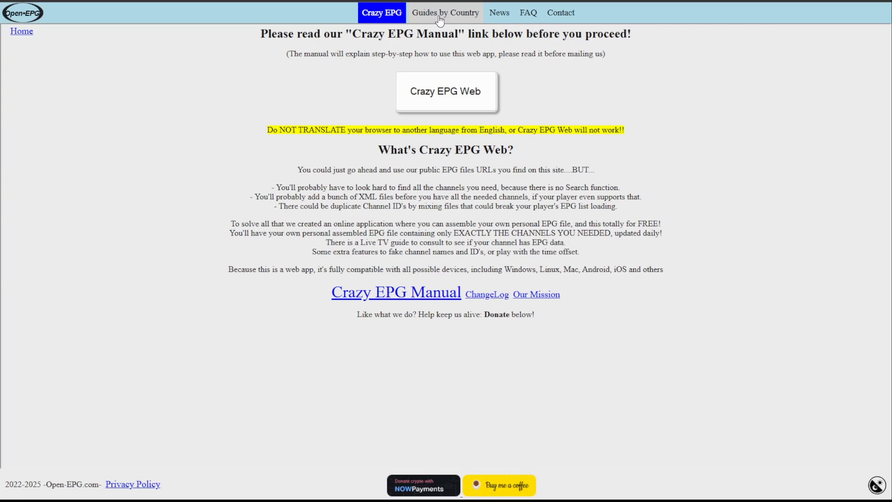
click(445, 13)
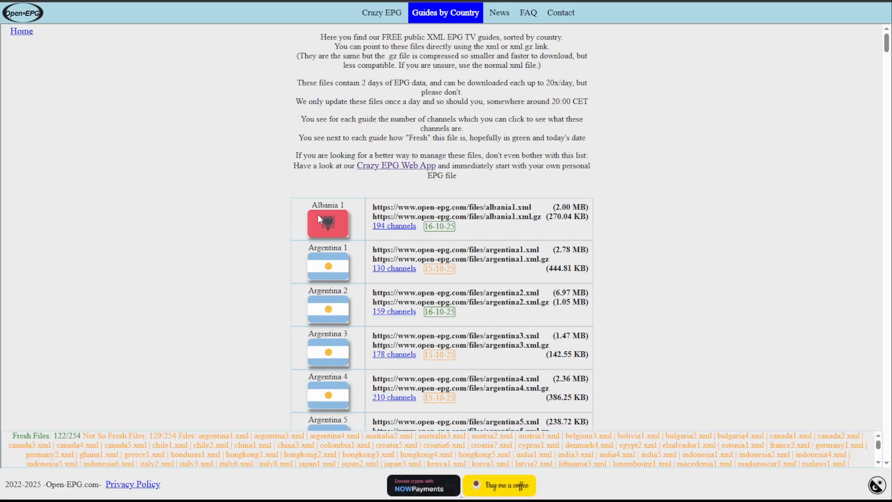
Scroll the country list to the United States 1 through 7 guide files and their channel counts.
scroll(down, 3)
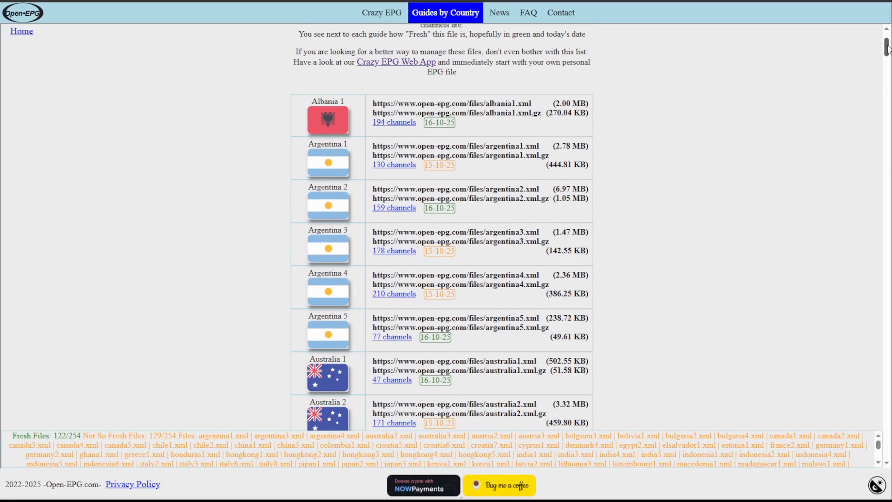
scroll(down, 3)
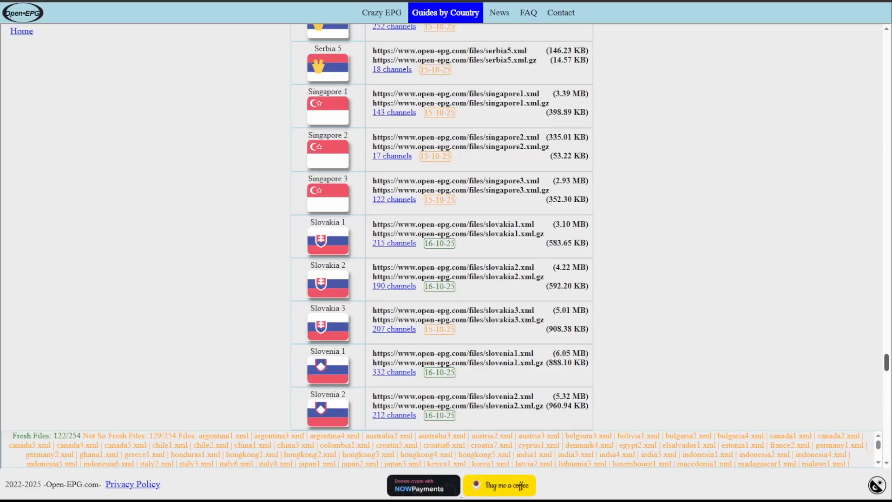
scroll(down, 3)
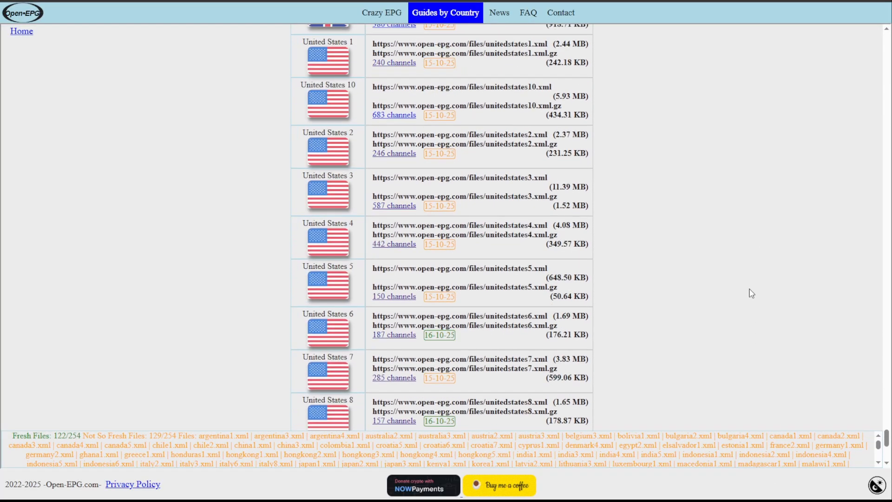
scroll(down, 3)
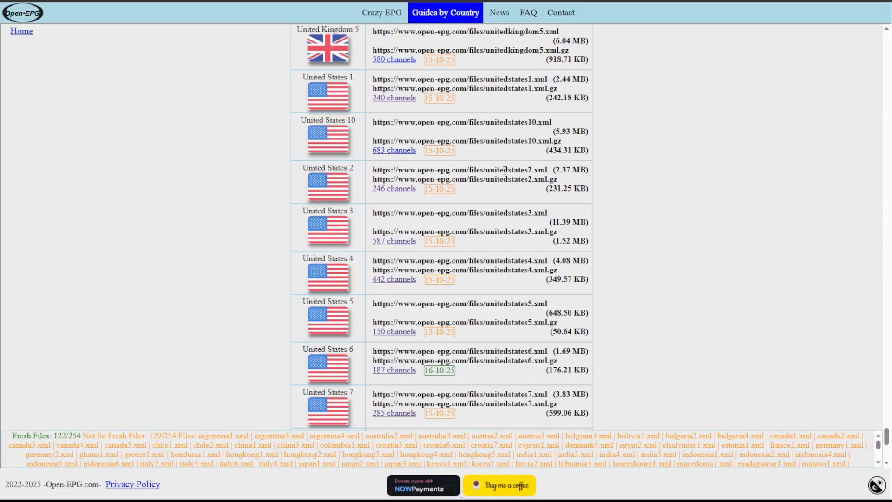
scroll(down, 3)
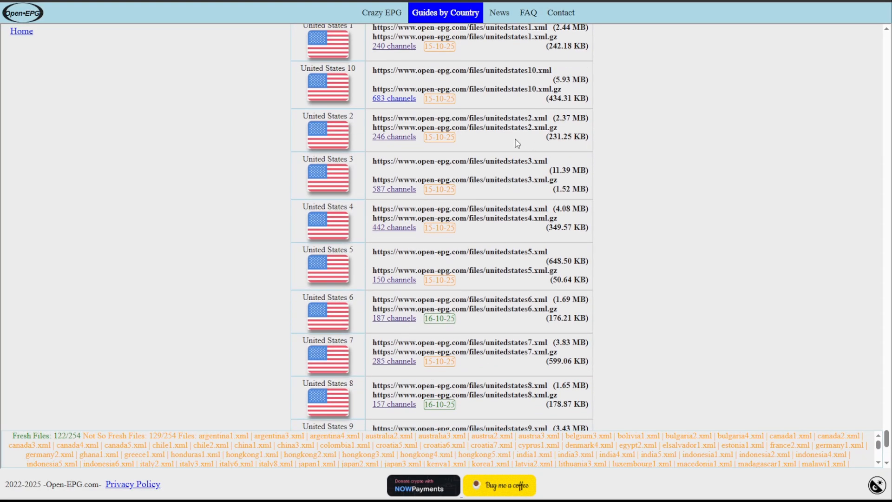
mouse_move(388, 98)
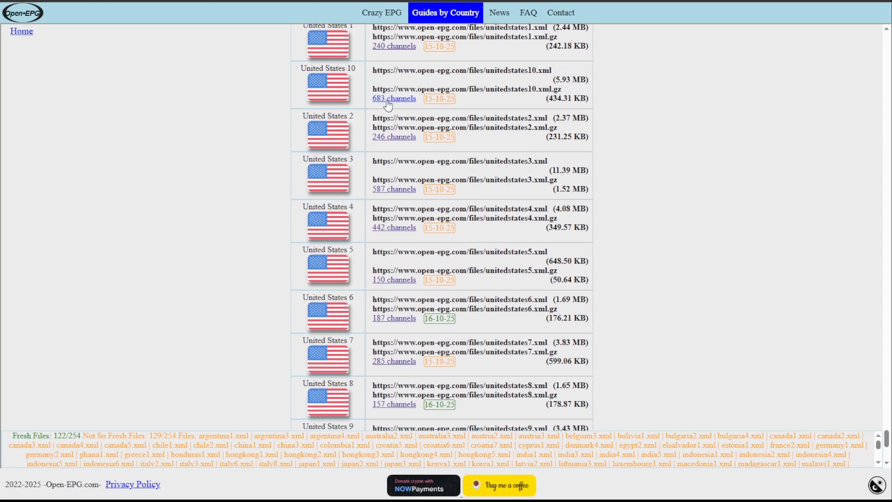
scroll(up, 3)
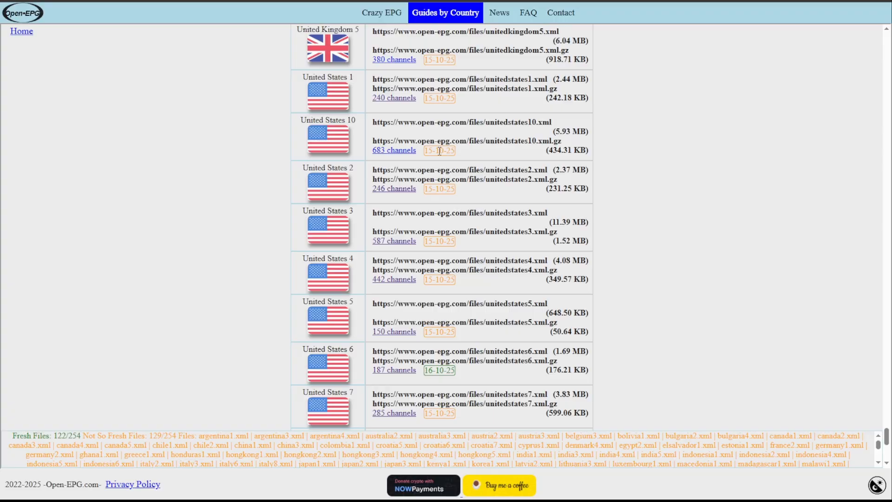
double_click(393, 150)
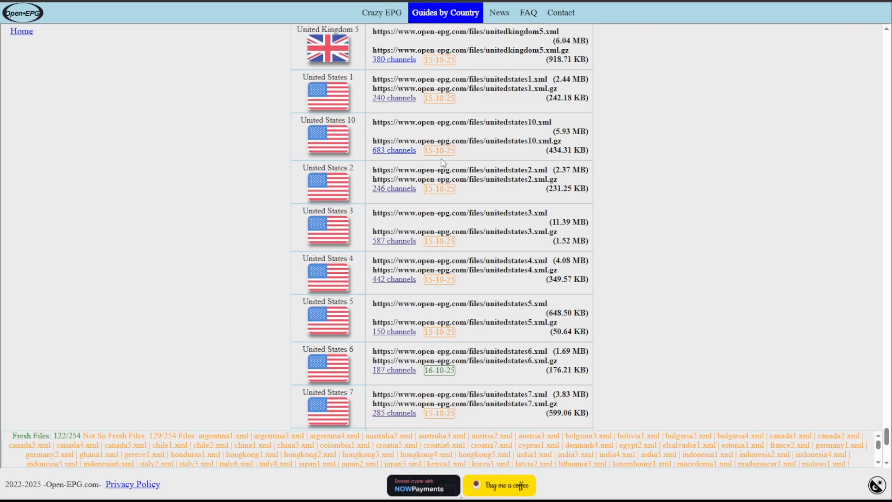
mouse_move(443, 155)
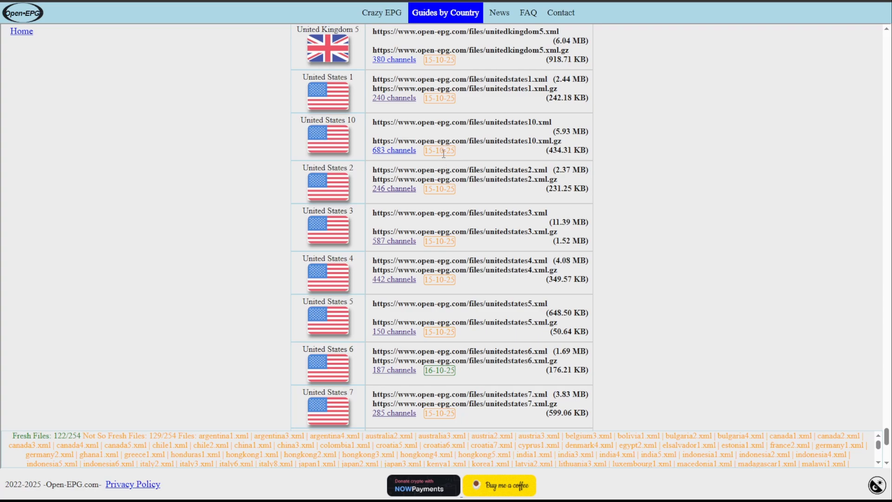
mouse_move(446, 169)
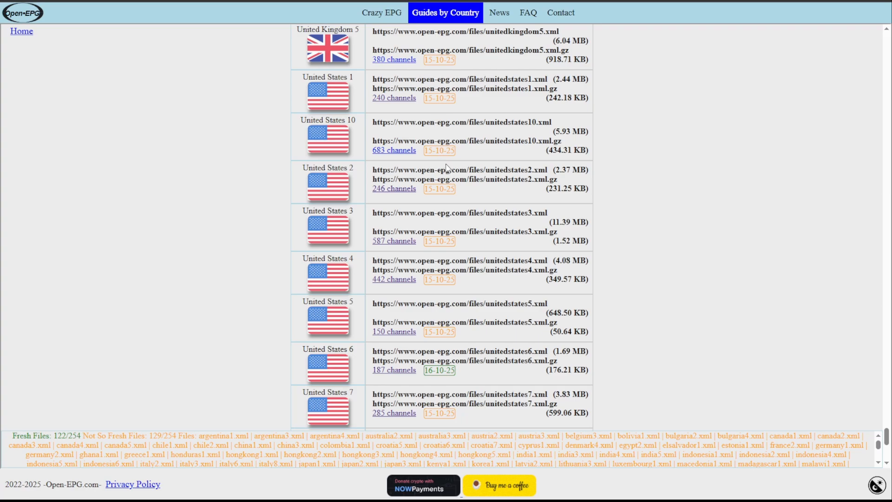
Open the United States 1 channel list to find Motor Trend HDTV.
scroll(down, 3)
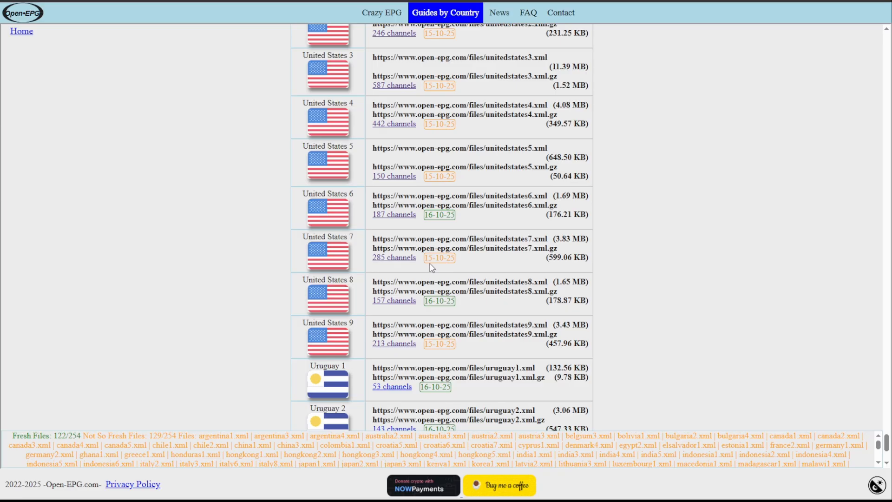
scroll(down, 3)
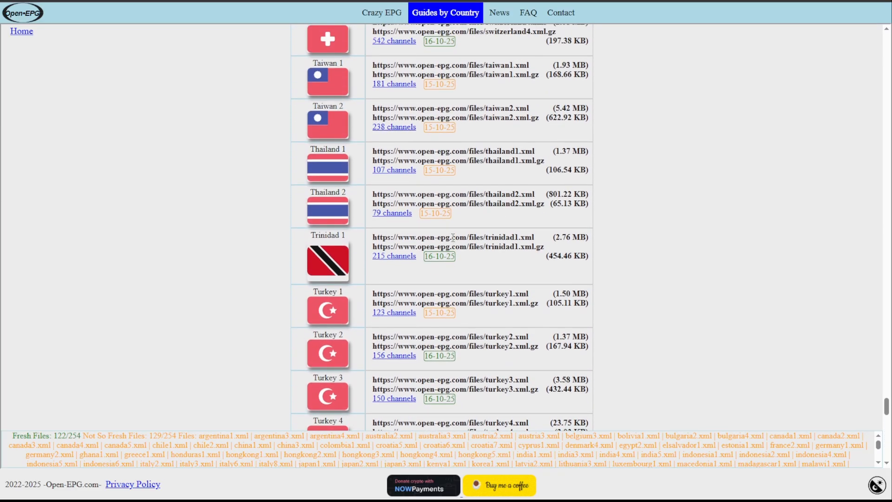
scroll(up, 3)
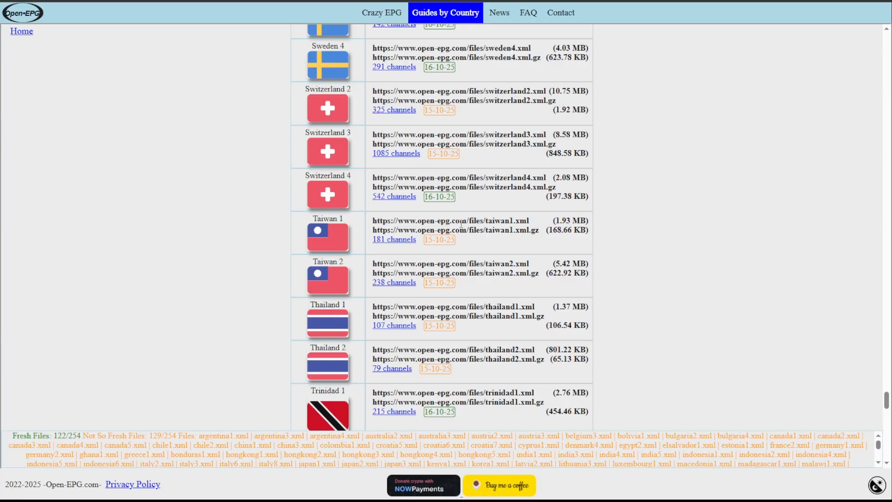
scroll(down, 3)
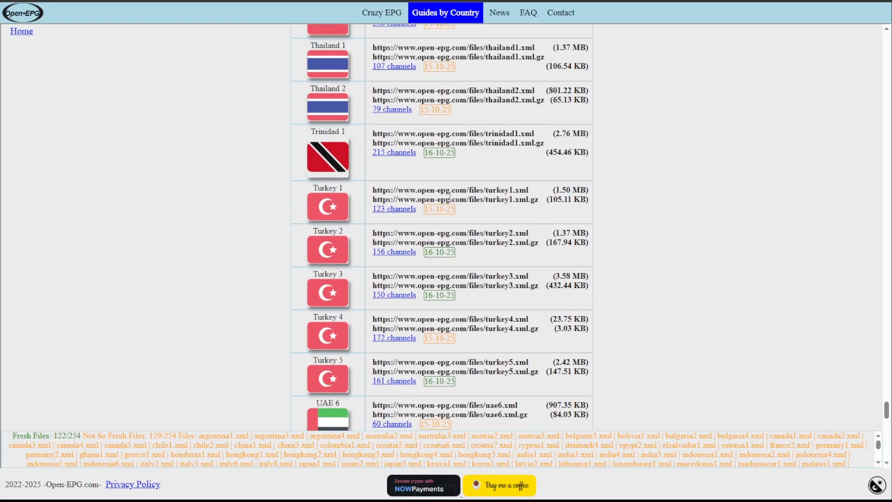
scroll(down, 3)
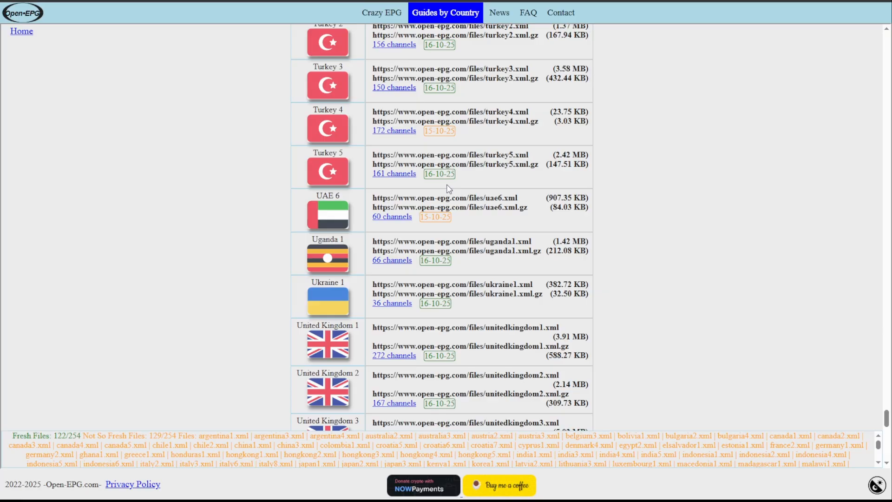
scroll(down, 3)
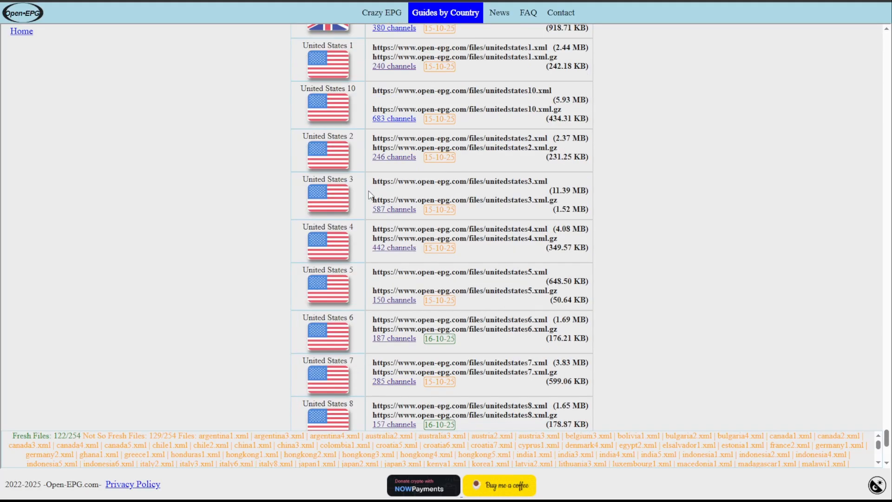
mouse_move(332, 195)
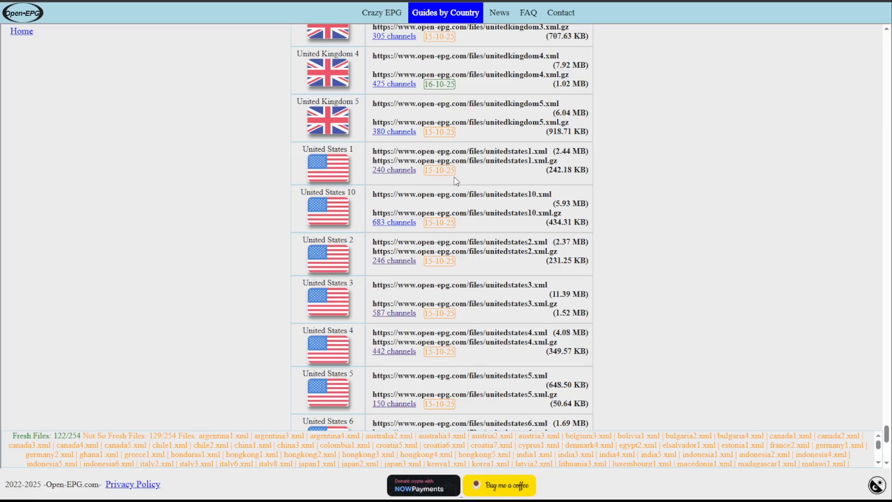
mouse_move(445, 185)
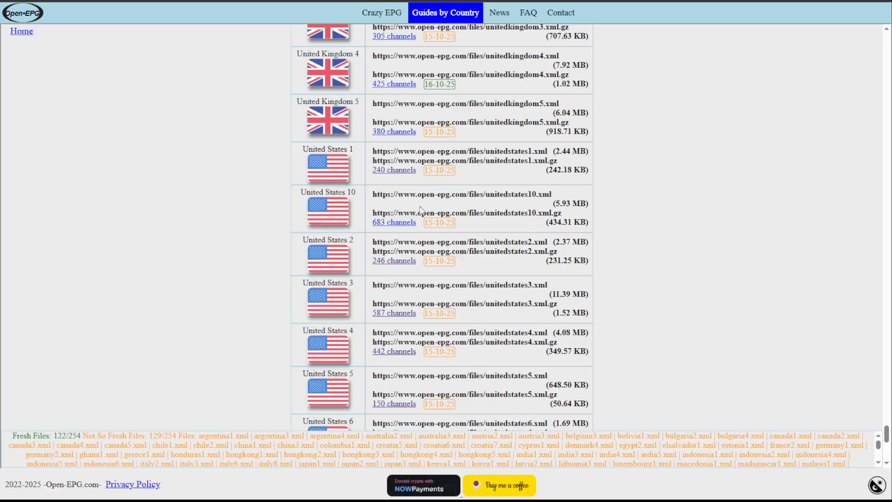
mouse_move(393, 170)
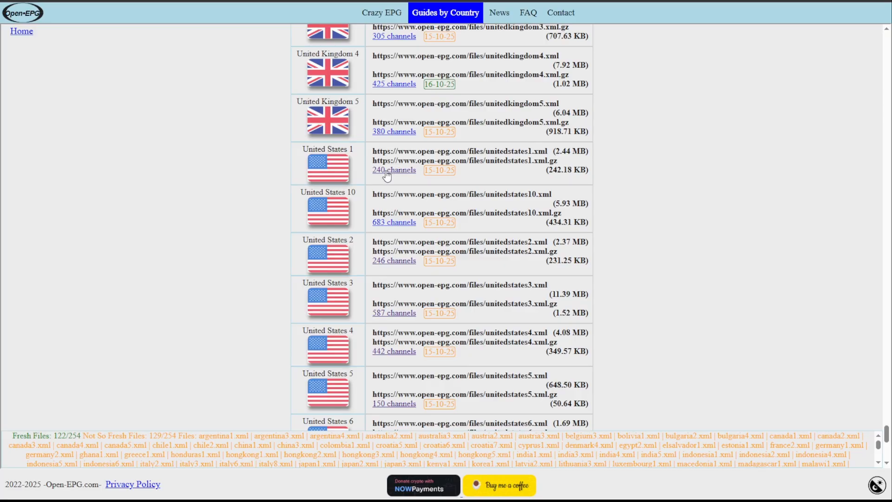
click(393, 170)
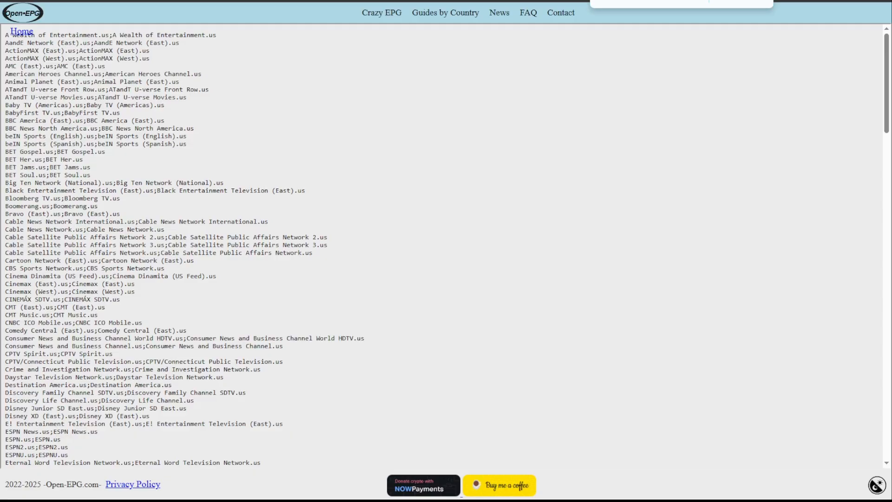
Return to Guides by Country and scroll back down the United States guides.
click(445, 12)
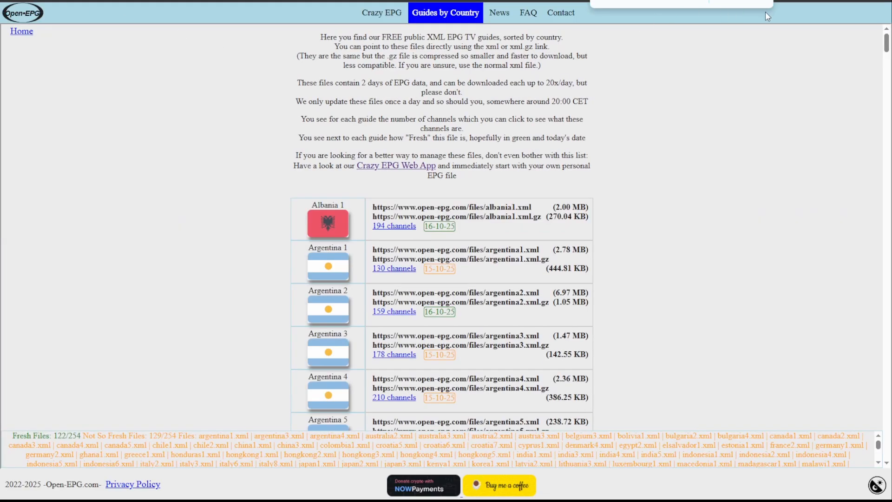
scroll(down, 3)
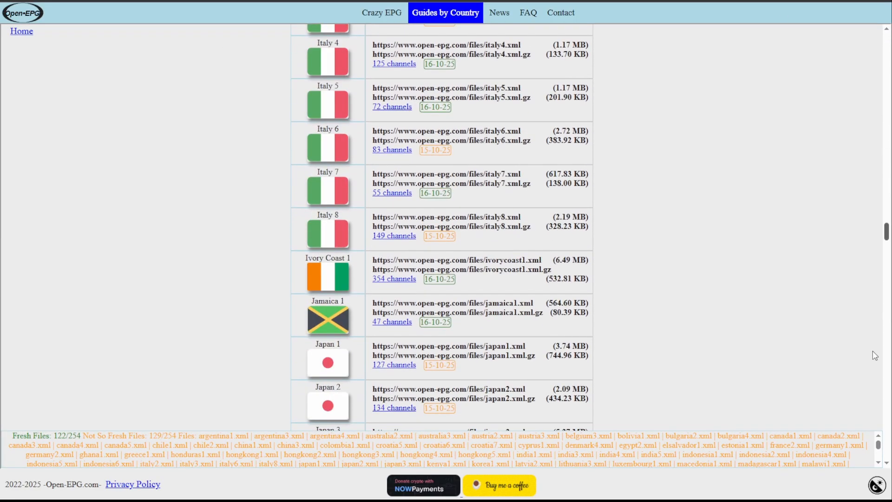
scroll(down, 3)
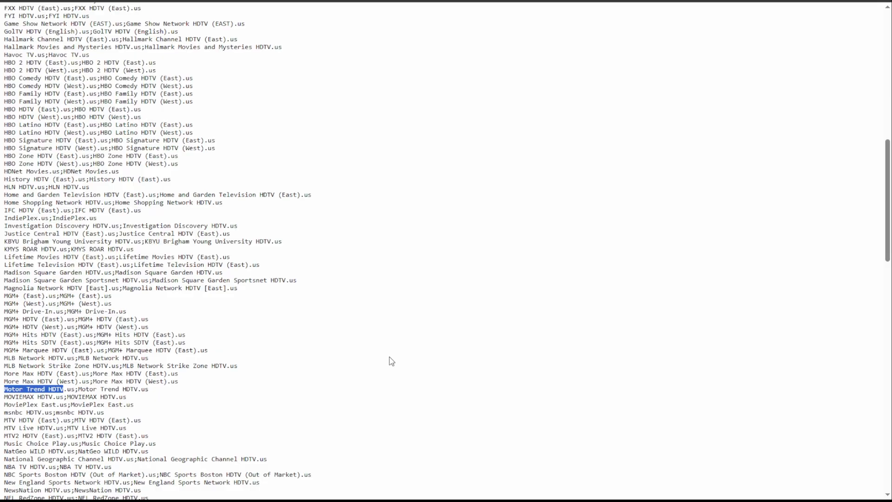
mouse_move(107, 352)
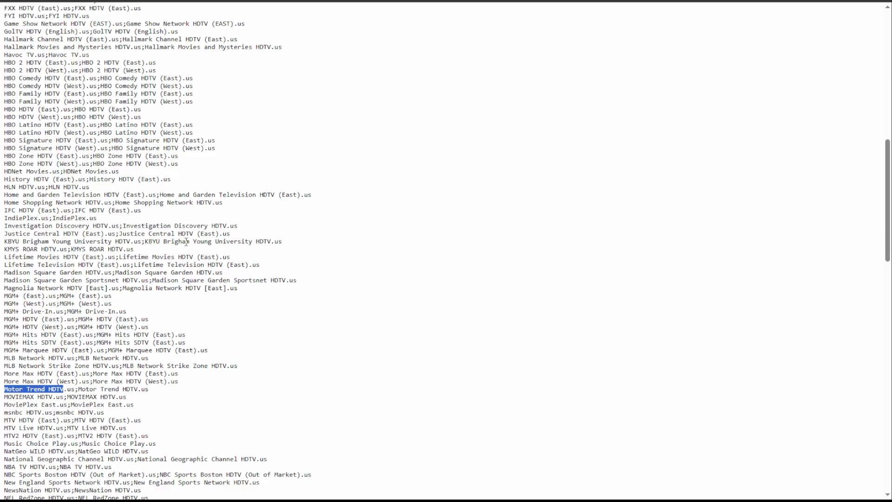
mouse_move(216, 84)
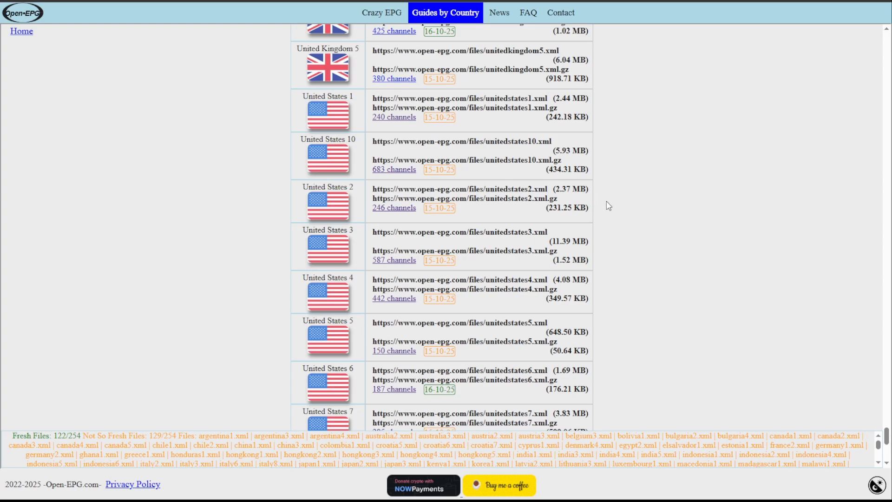
mouse_move(592, 205)
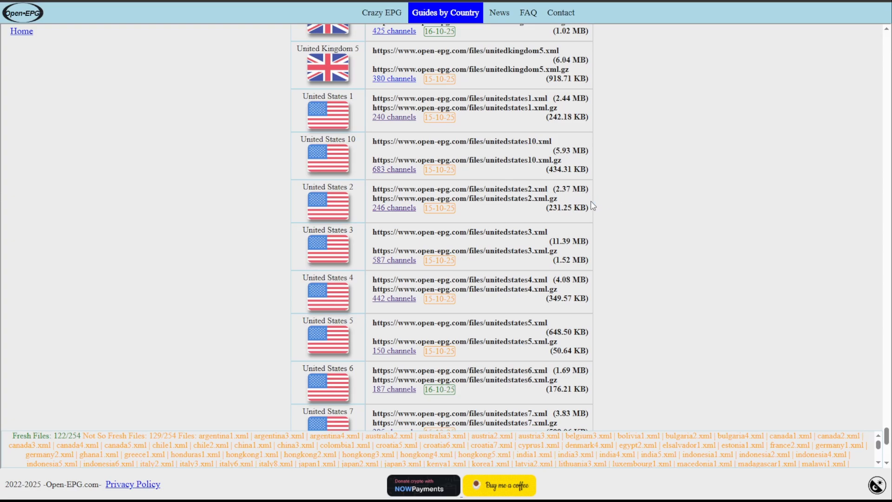
mouse_move(373, 192)
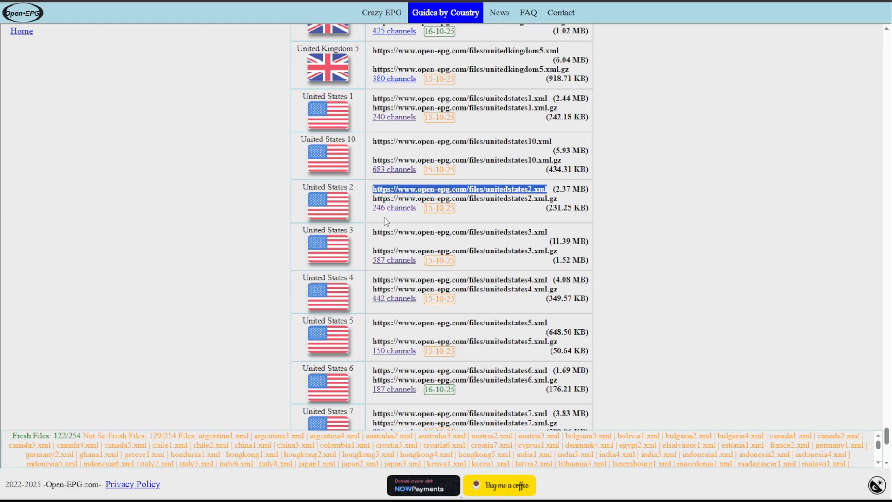
mouse_move(346, 196)
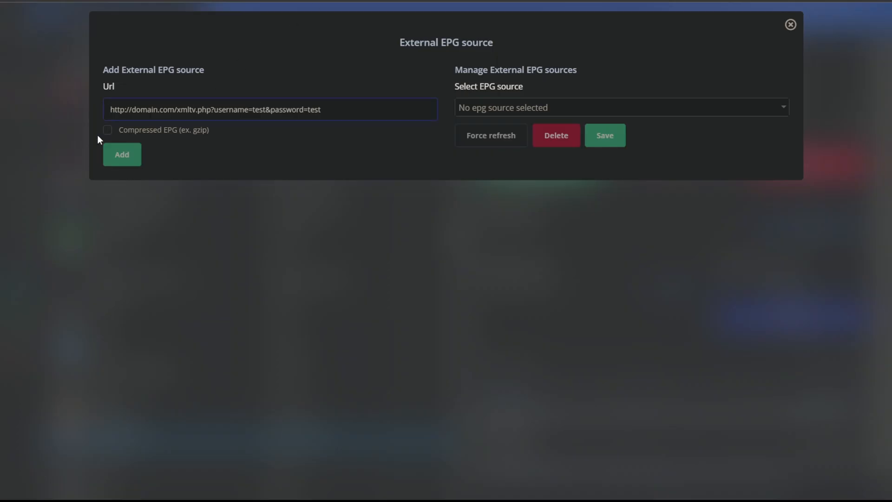
text(https://www.open-epg.com/files/unitedstates2.xml)
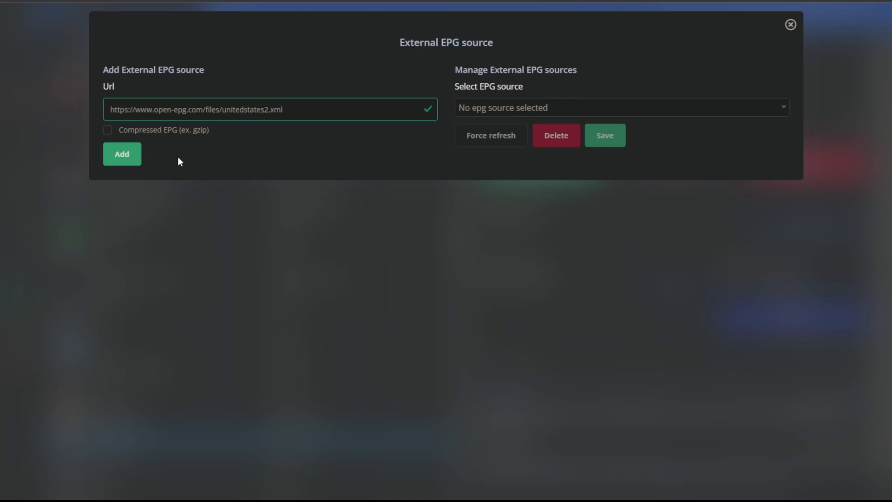
click(620, 107)
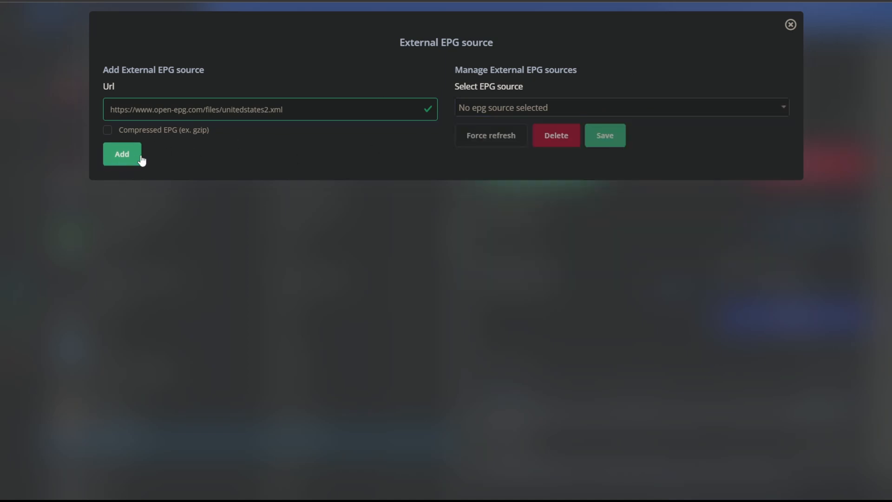
click(122, 154)
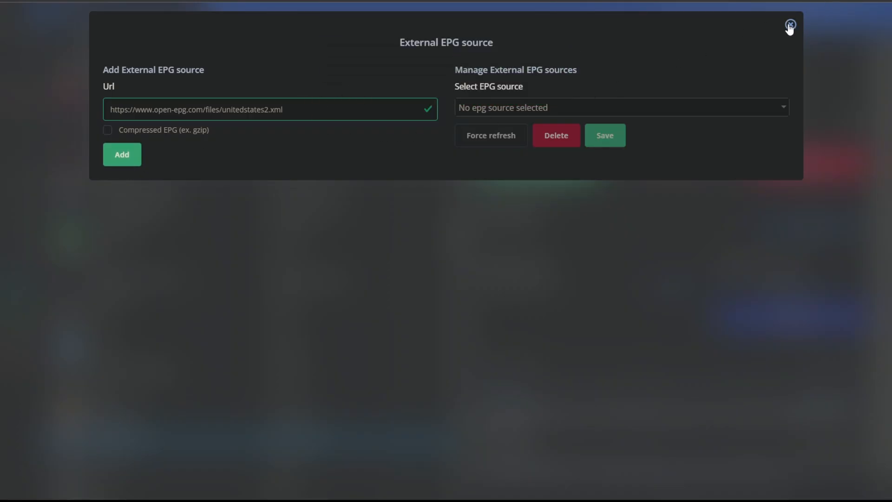
click(790, 25)
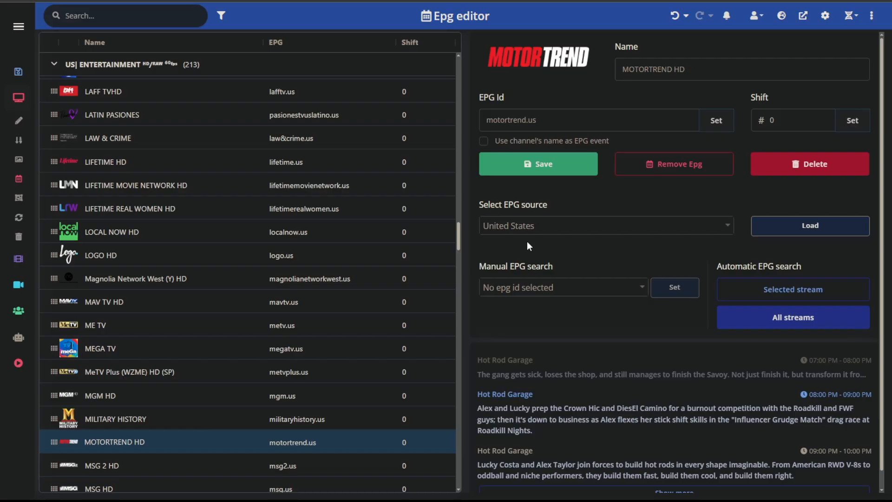
mouse_move(525, 241)
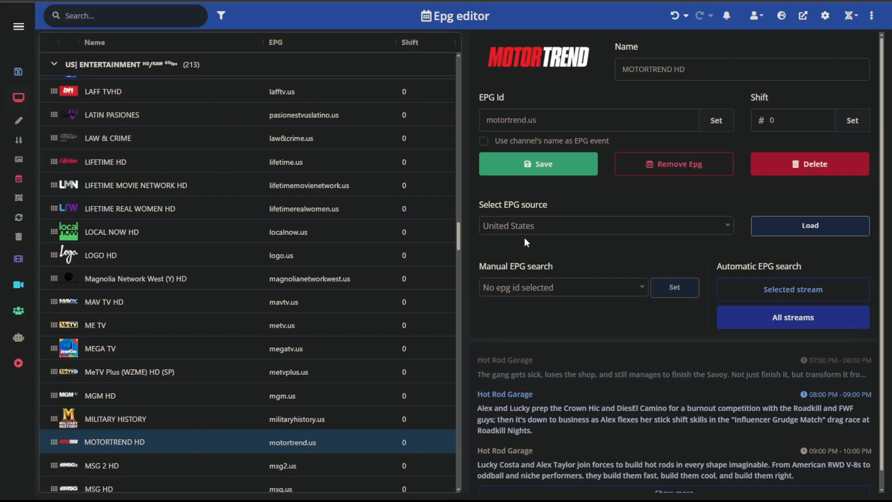
mouse_move(563, 233)
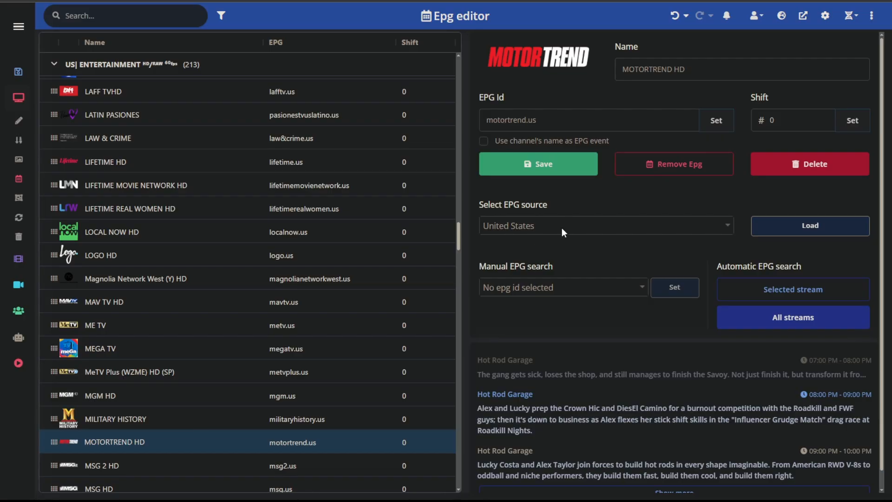
mouse_move(563, 226)
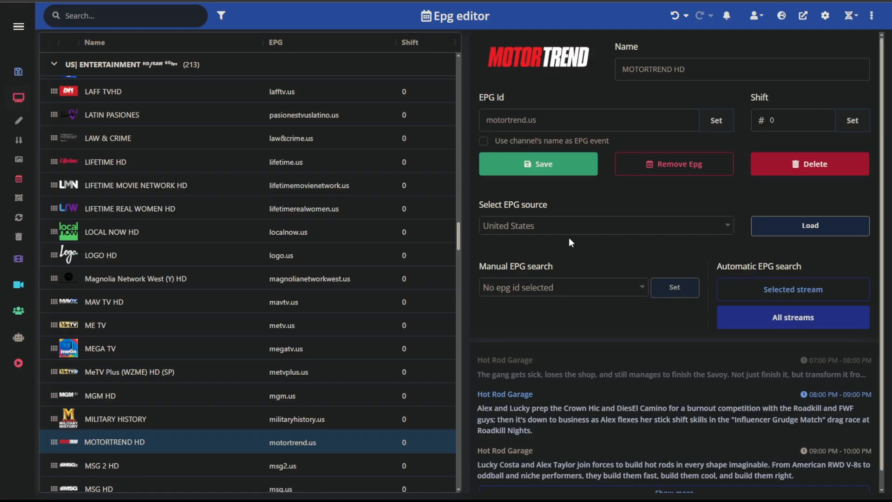
mouse_move(141, 451)
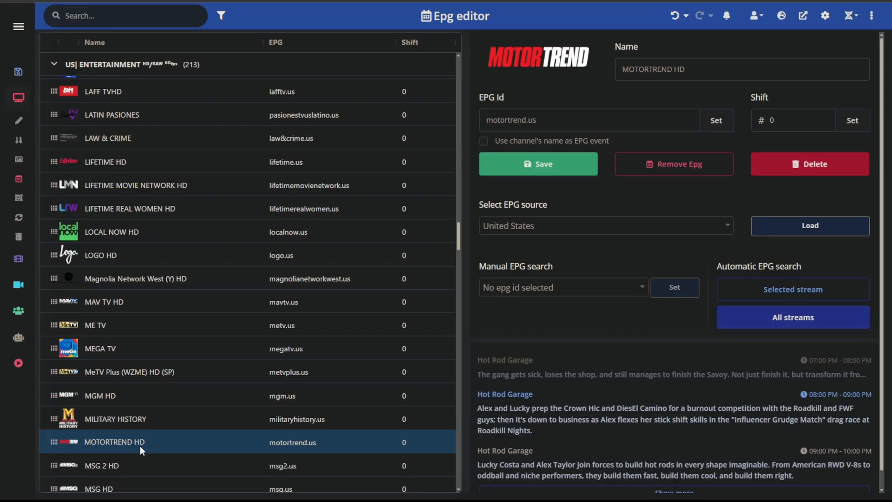
Select and load the unitedstates2.xml guide source.
click(605, 225)
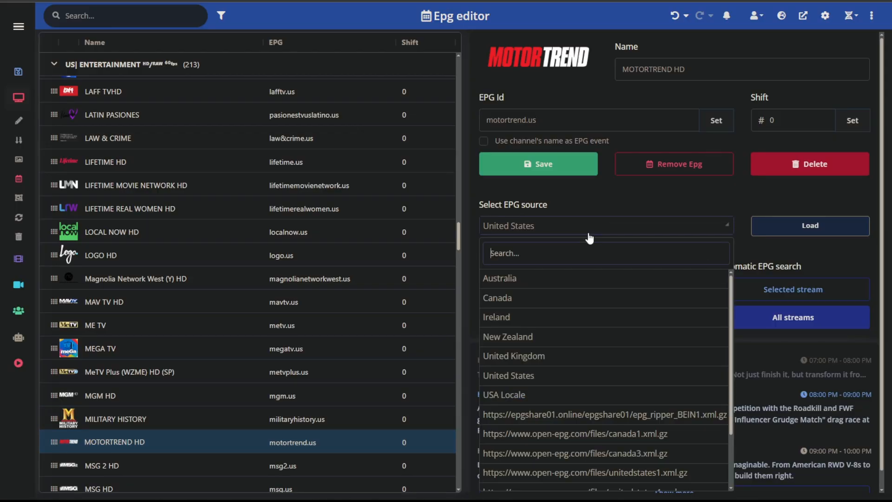
scroll(down, 3)
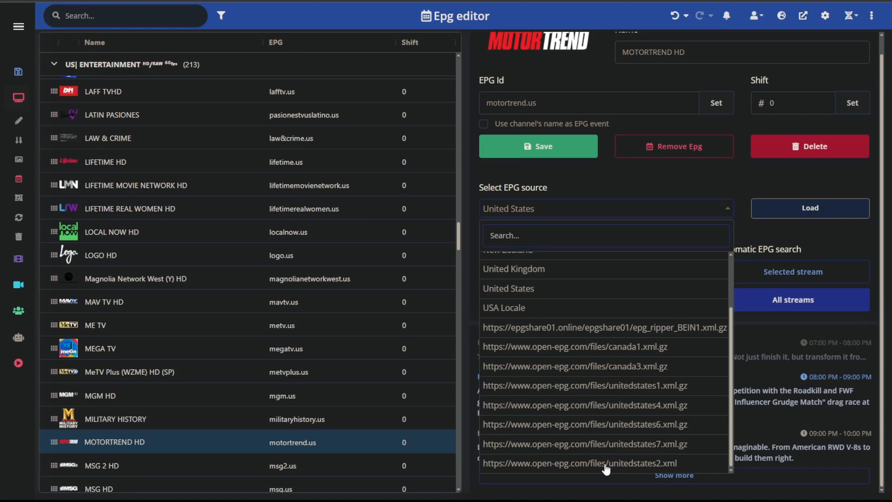
click(577, 463)
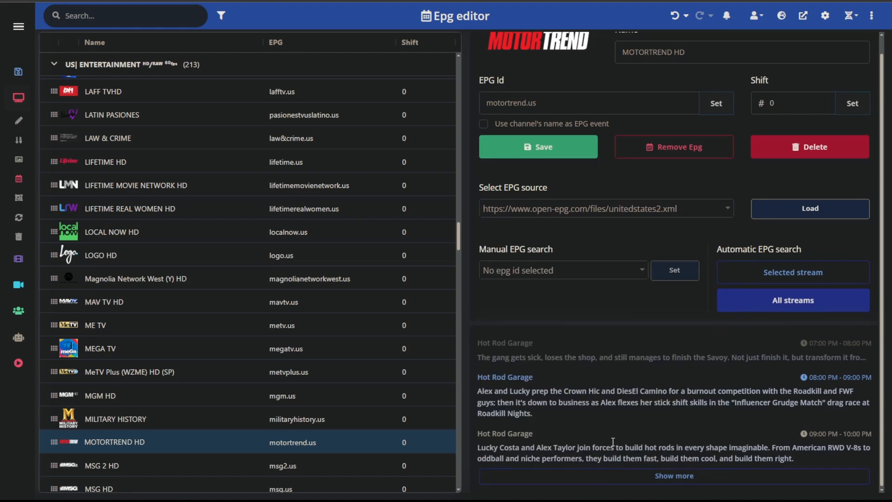
click(562, 269)
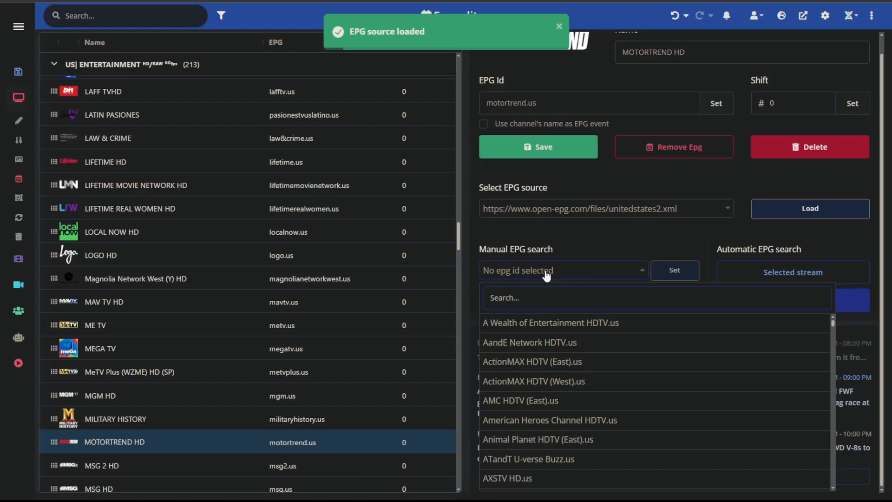
Search 'mo' and set Motor Trend HDTV.us as MOTORTREND HD's EPG id.
text(motor)
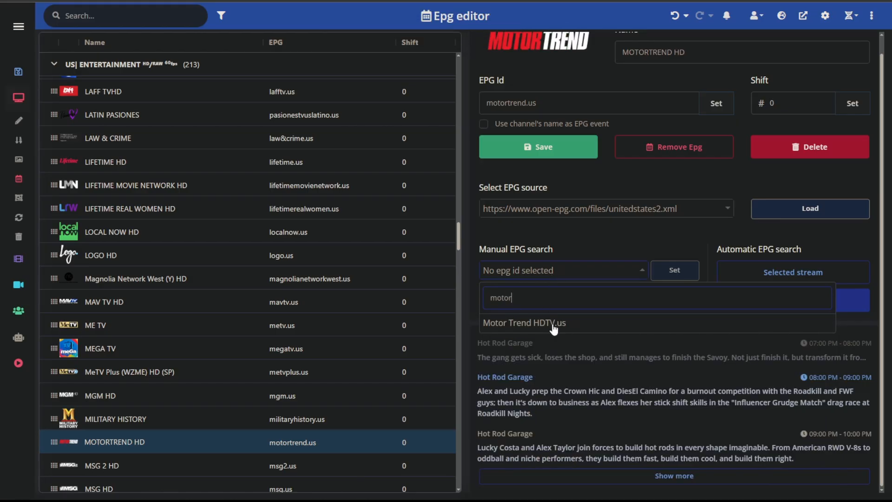
click(523, 322)
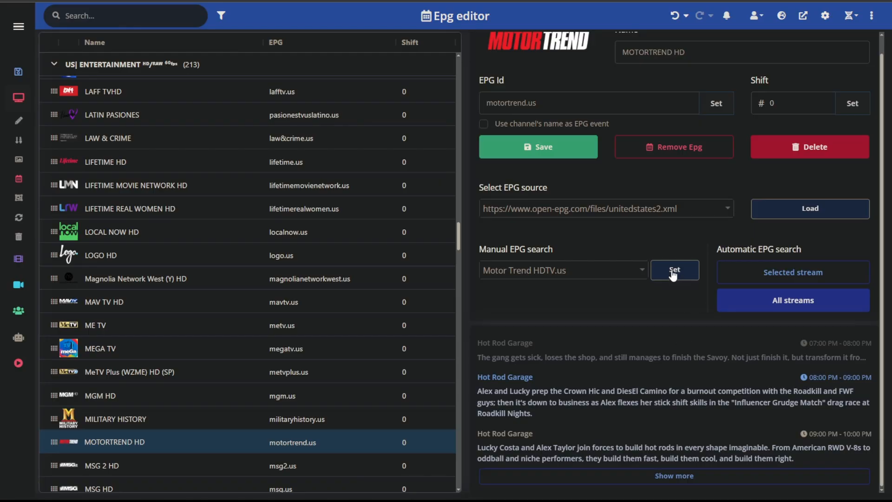
click(674, 269)
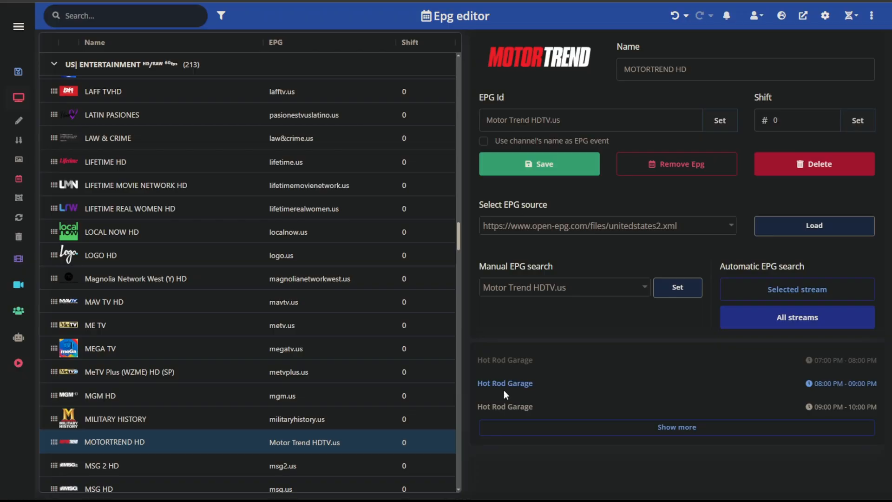
mouse_move(543, 390)
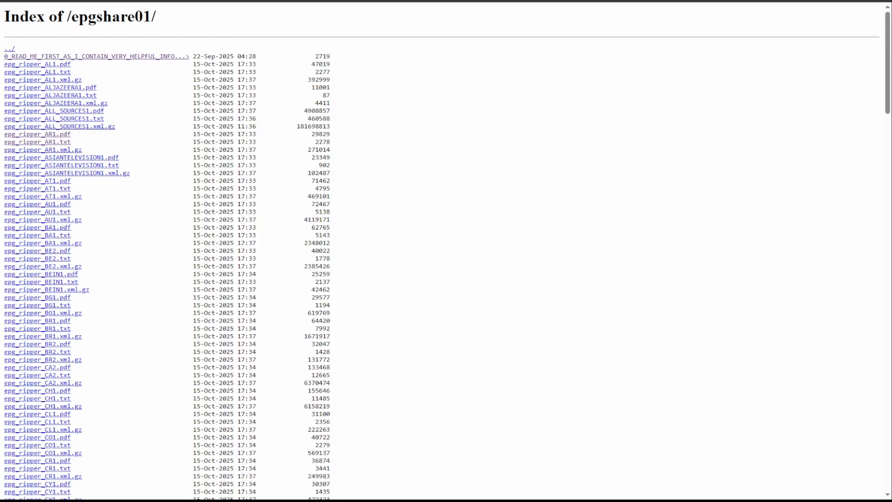
Scroll the EPGShare01 index to the US2, US_LOCALS1 and US_SPORTS1 files.
scroll(down, 3)
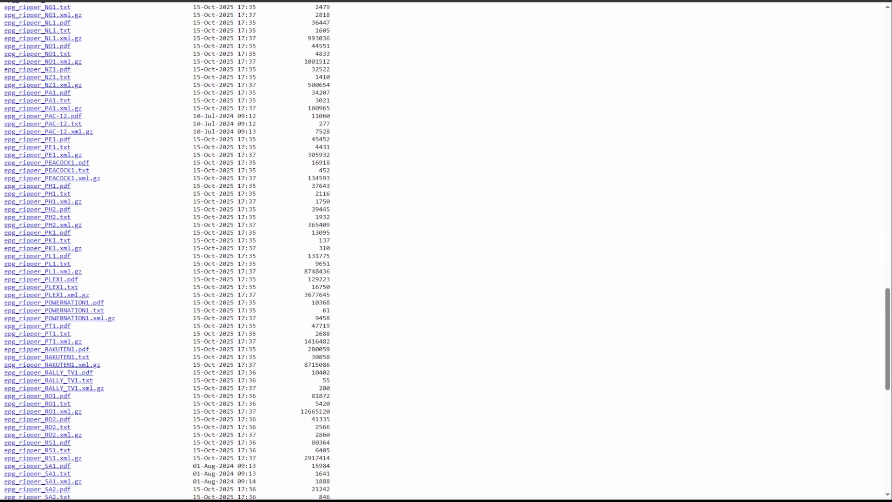
scroll(down, 3)
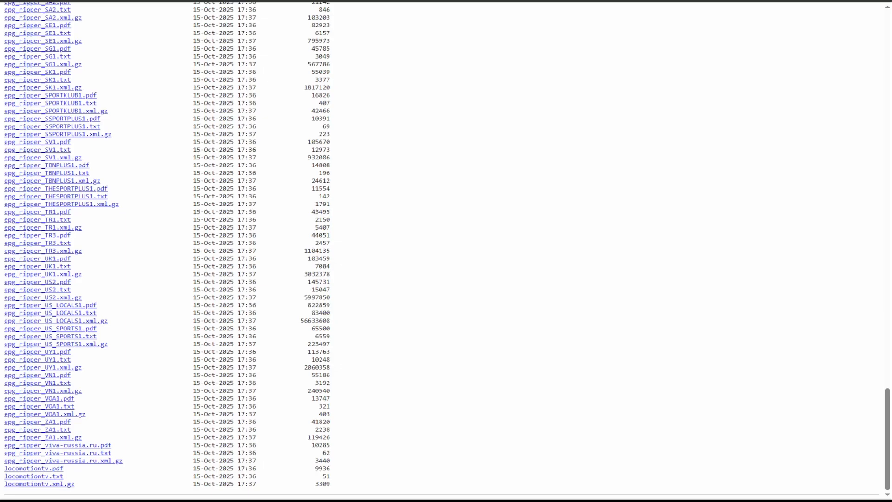
mouse_move(46, 296)
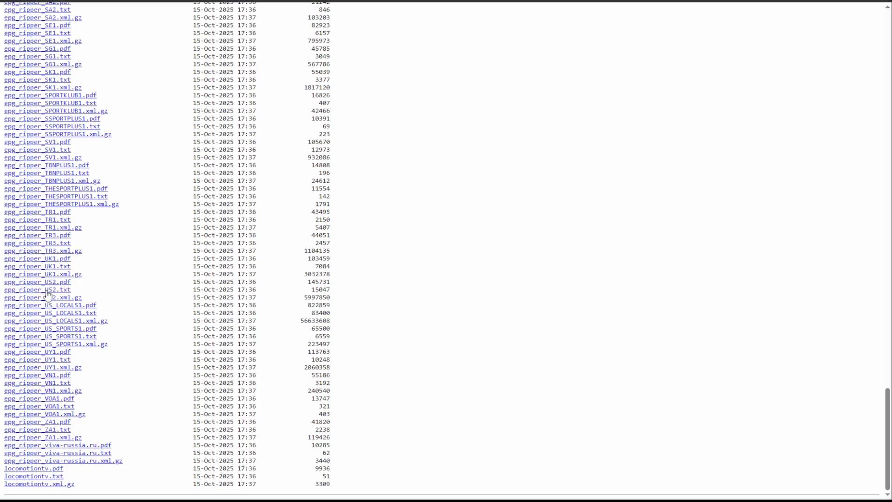
click(37, 289)
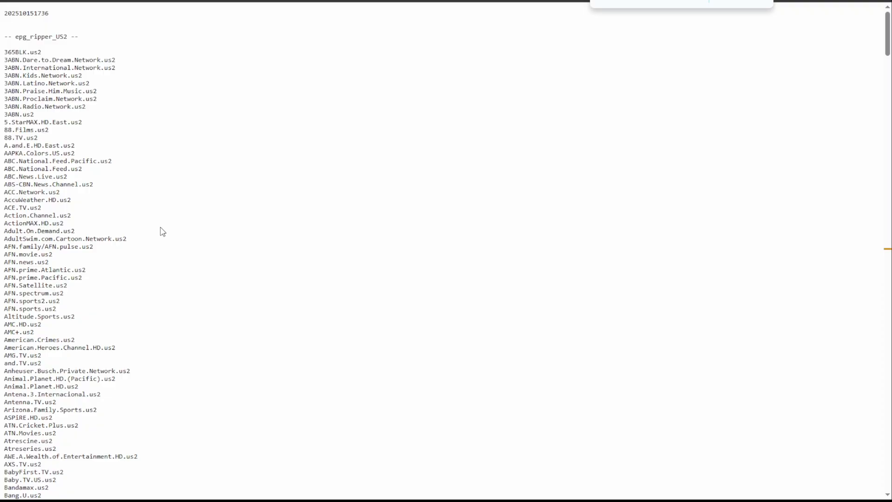
scroll(down, 3)
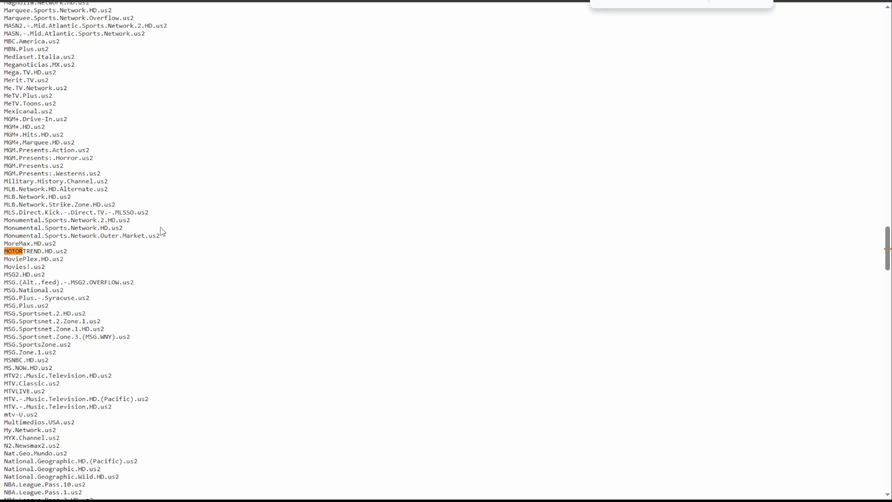
mouse_move(110, 261)
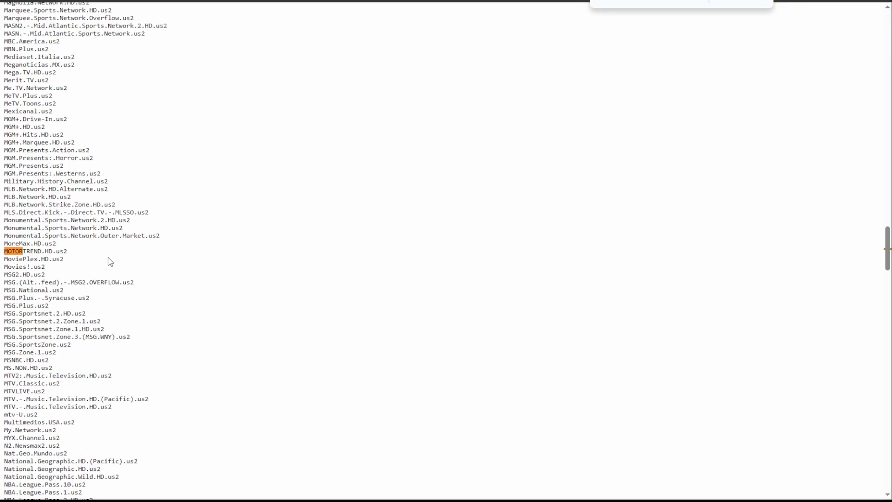
mouse_move(271, 93)
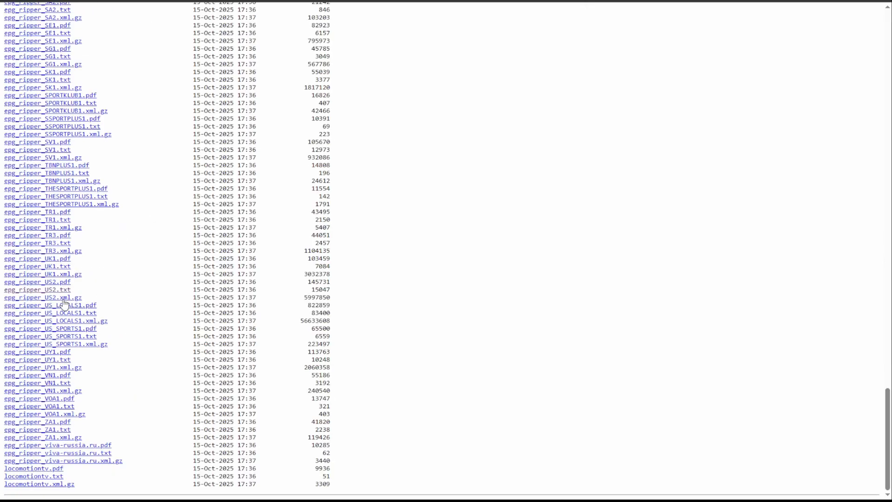
mouse_move(306, 302)
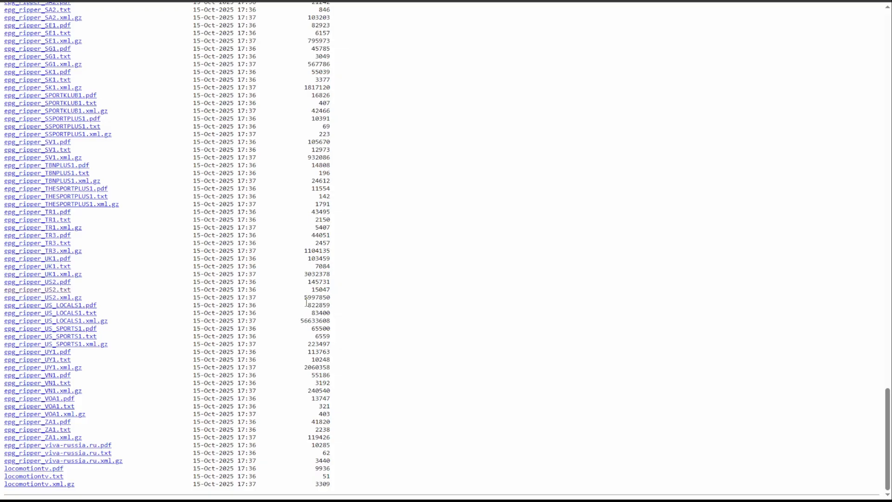
Select the epg_ripper_US2.xml.gz file name in the EPGShare01 listing.
double_click(42, 297)
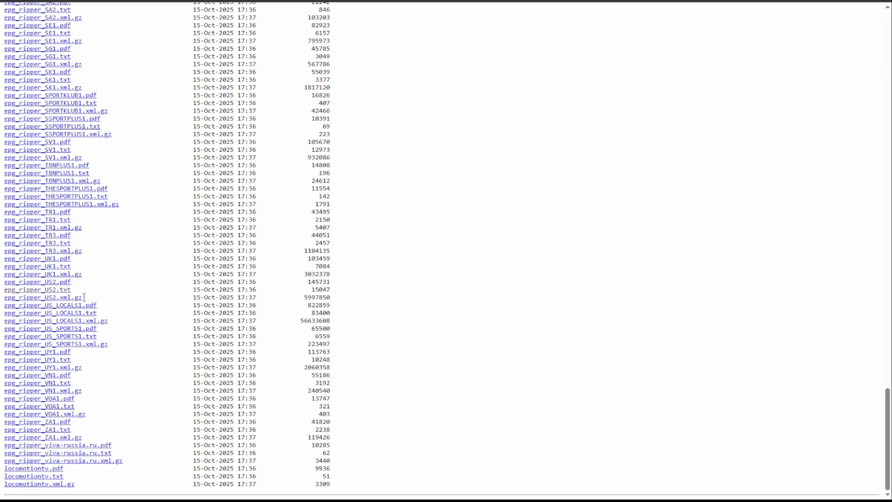
double_click(41, 297)
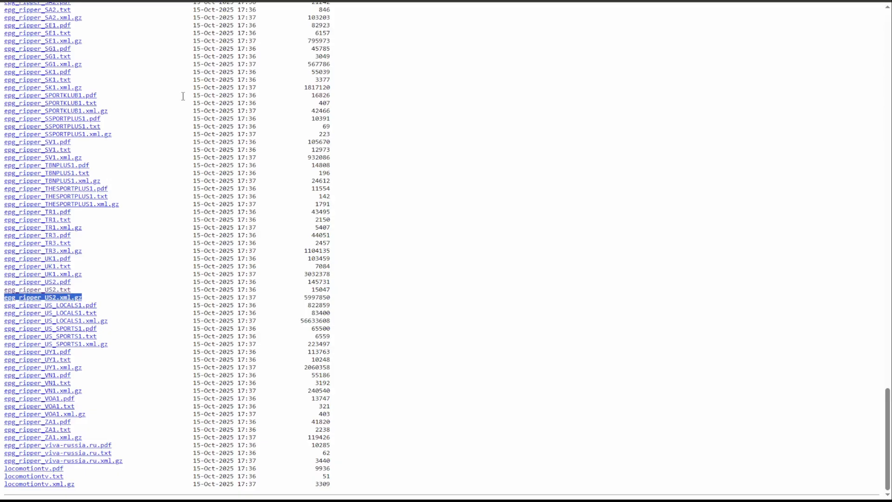
mouse_move(329, 173)
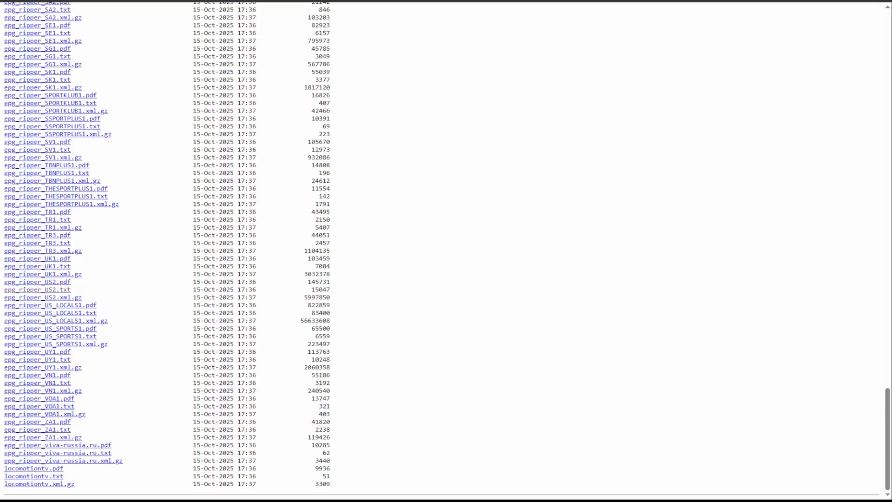
mouse_move(102, 299)
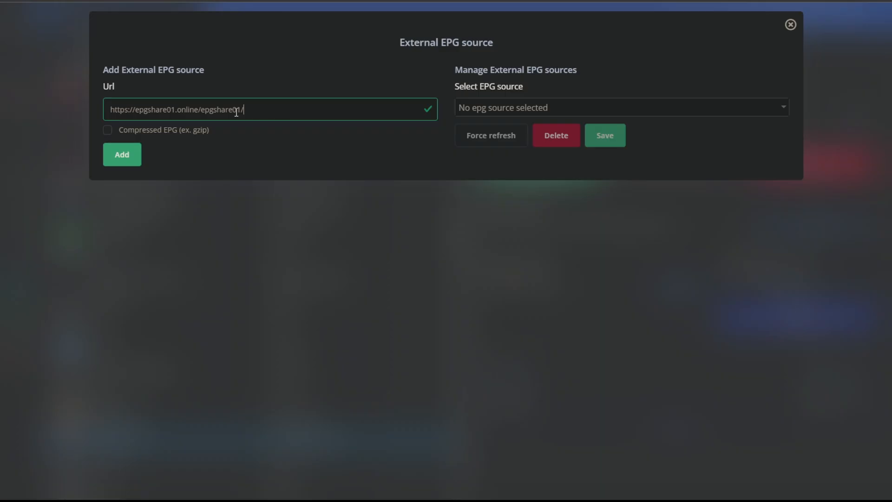
Add the epg_ripper_US2.xml.gz address as an external source and close the source window.
text(epg_ripper_US2.xml.gz)
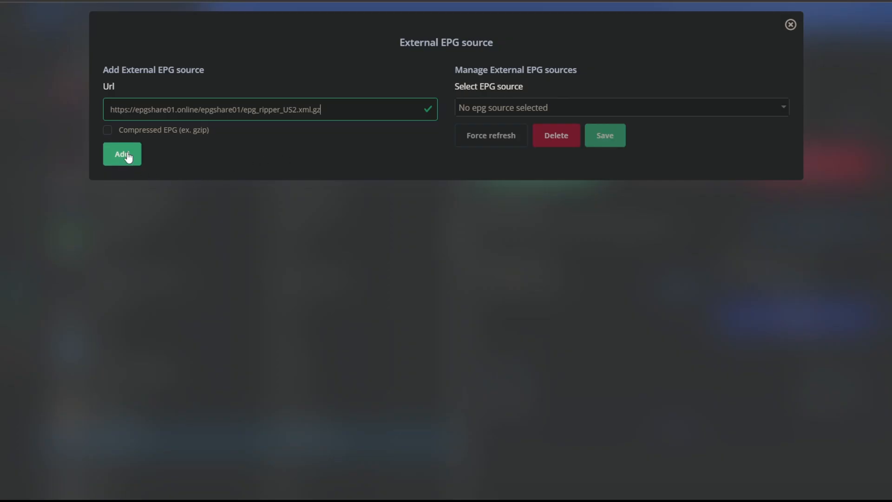
click(121, 154)
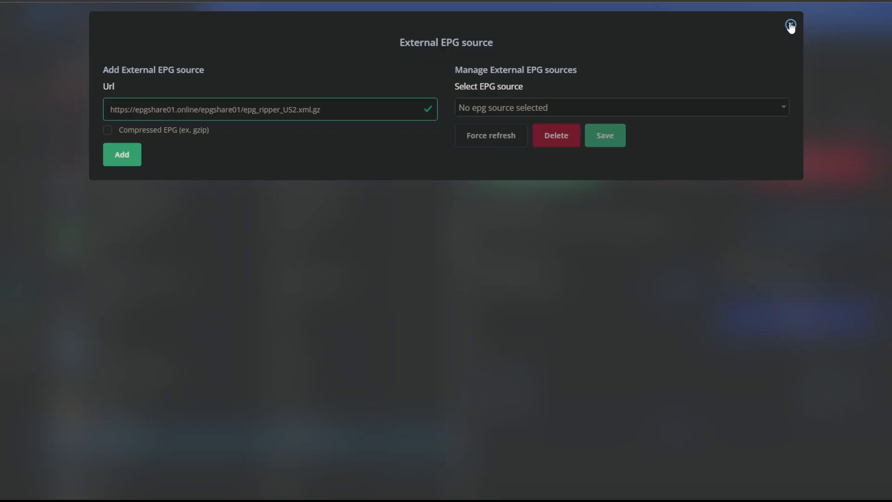
click(790, 26)
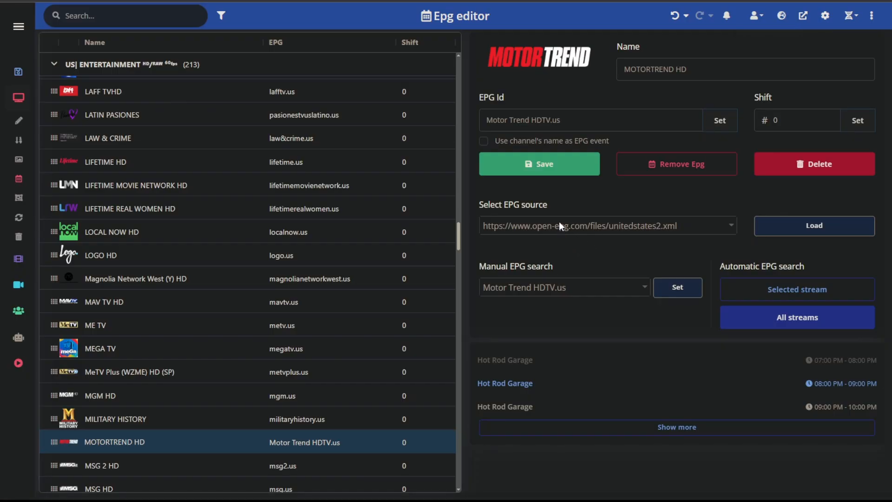
Choose the new epg_ripper_US2.xml.gz guide source.
click(608, 225)
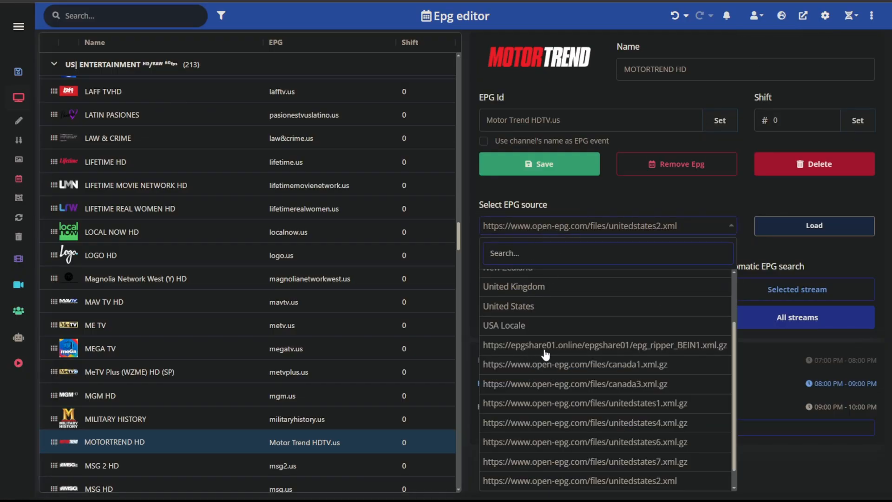
scroll(down, 3)
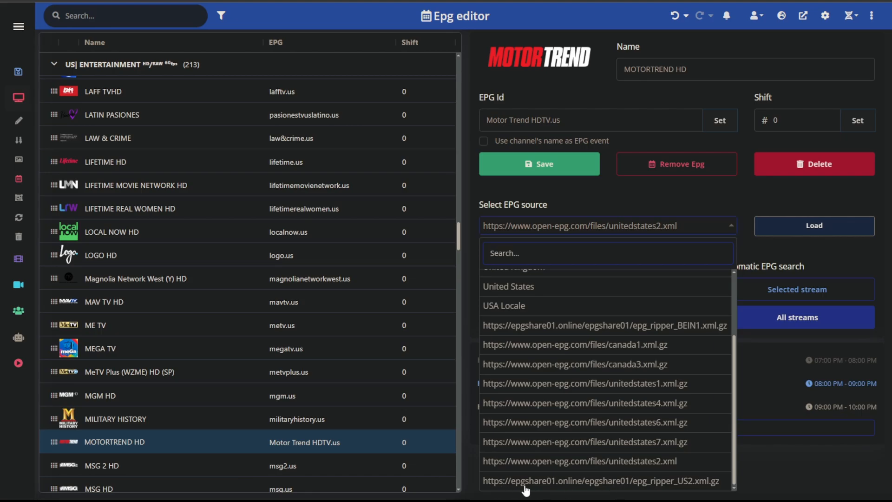
mouse_move(671, 488)
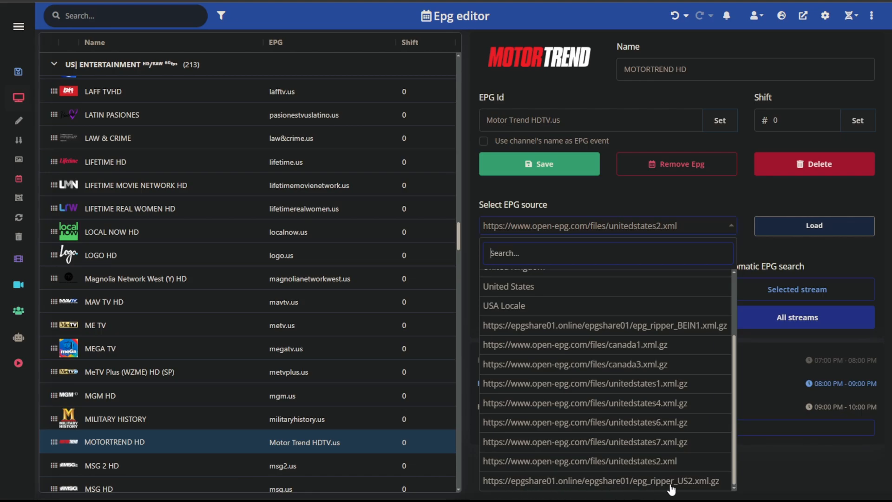
click(600, 481)
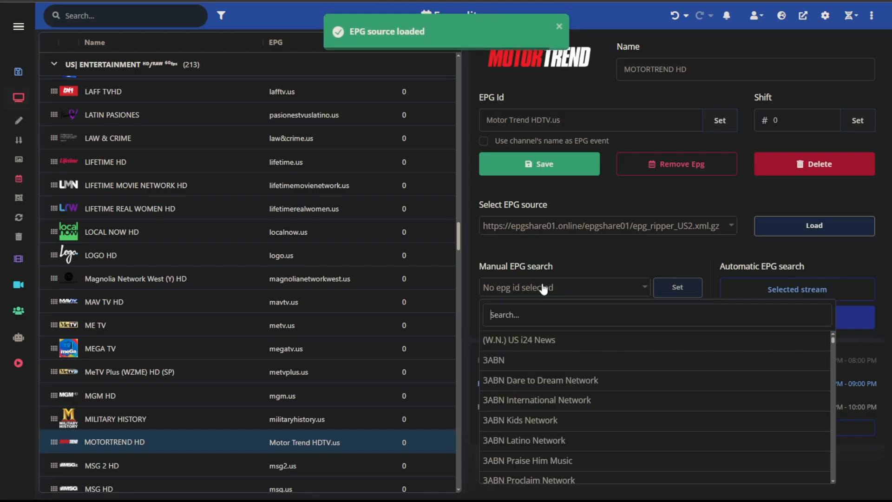
Search 'motor' and set the MOTORTREND HD match from the US2 guide as the channel's id.
text(motor)
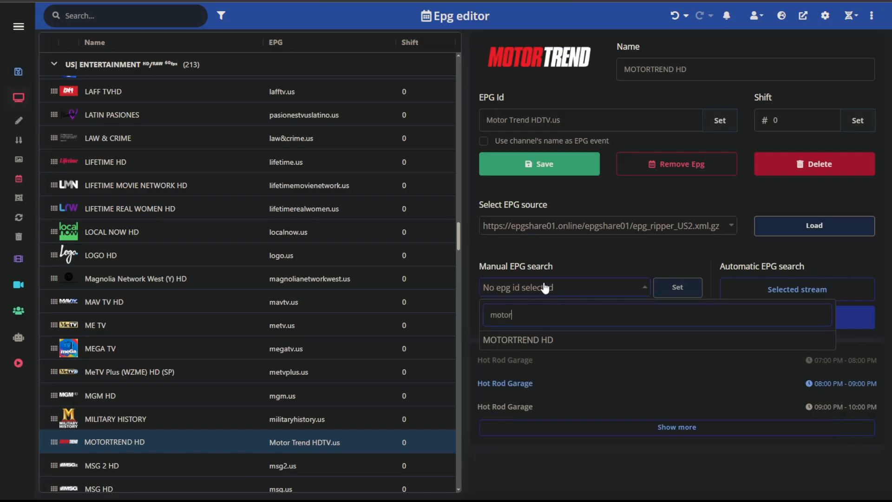
click(517, 340)
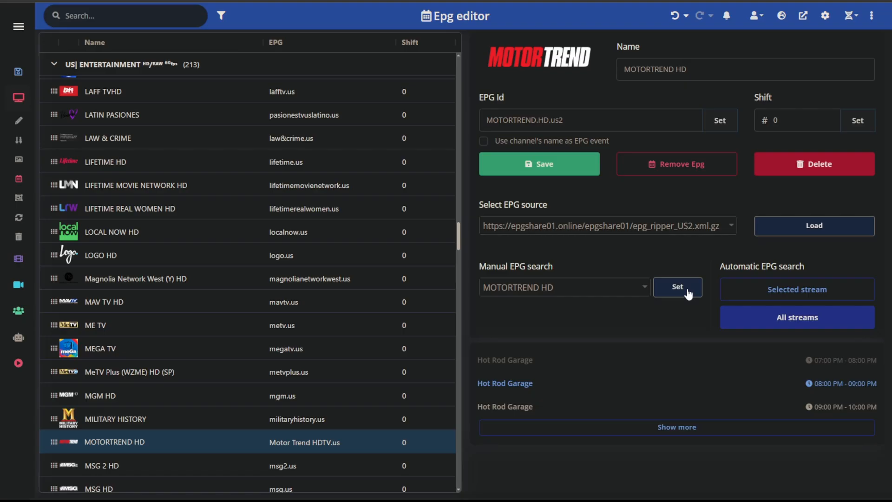
click(677, 286)
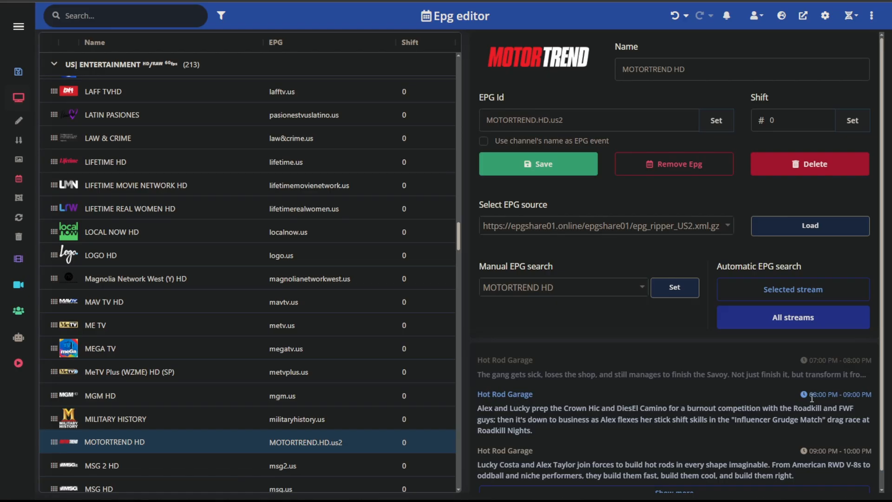
mouse_move(479, 408)
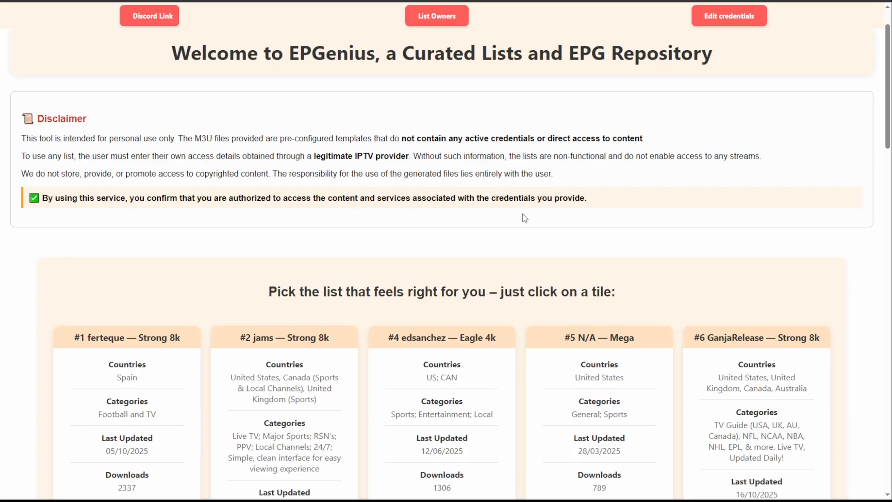
mouse_move(538, 195)
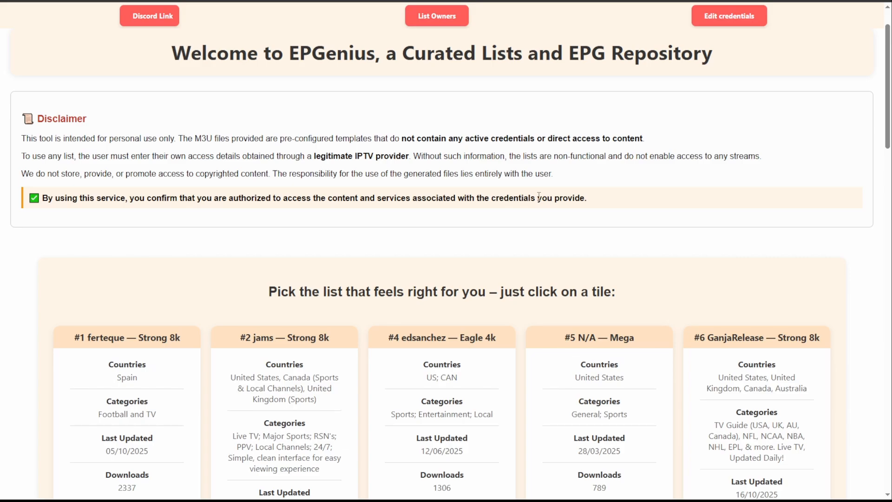
Scroll the EPGenius page past the disclaimer to the Trex, Lion and Strong 8k list tiles.
scroll(down, 3)
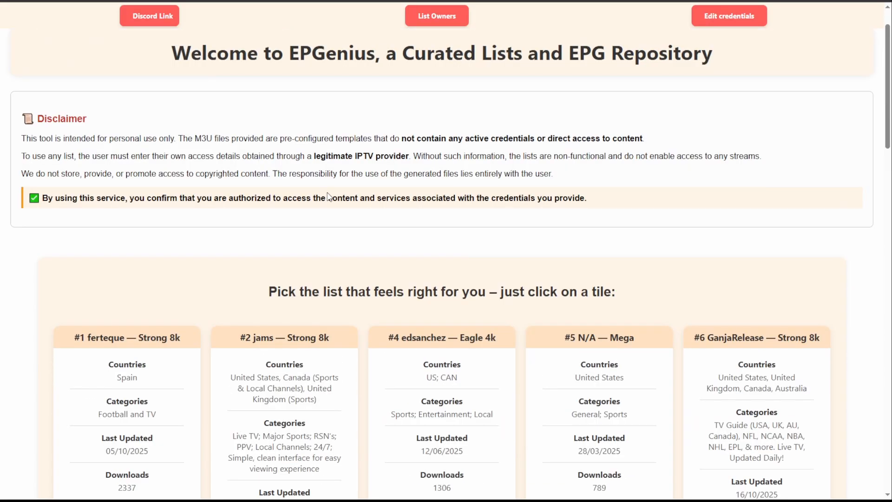
scroll(down, 3)
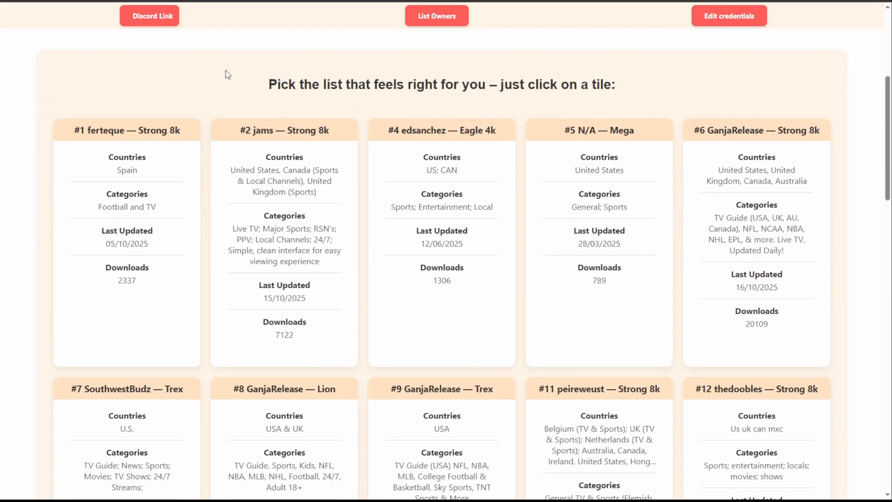
Open the jams Strong 8k list's setup and review its category auto-update table.
click(284, 129)
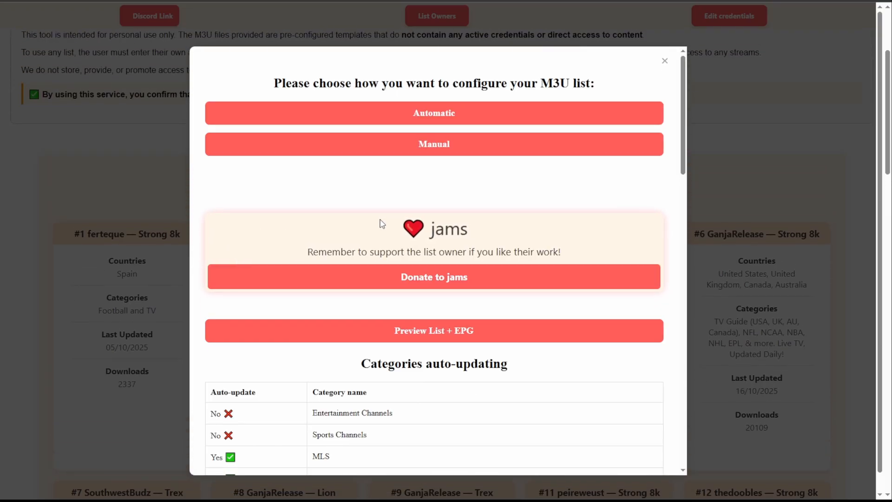
scroll(down, 3)
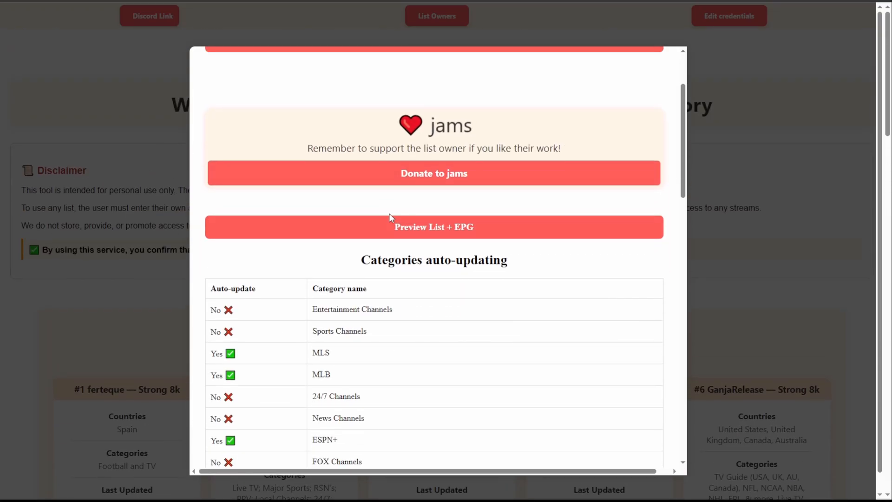
scroll(down, 3)
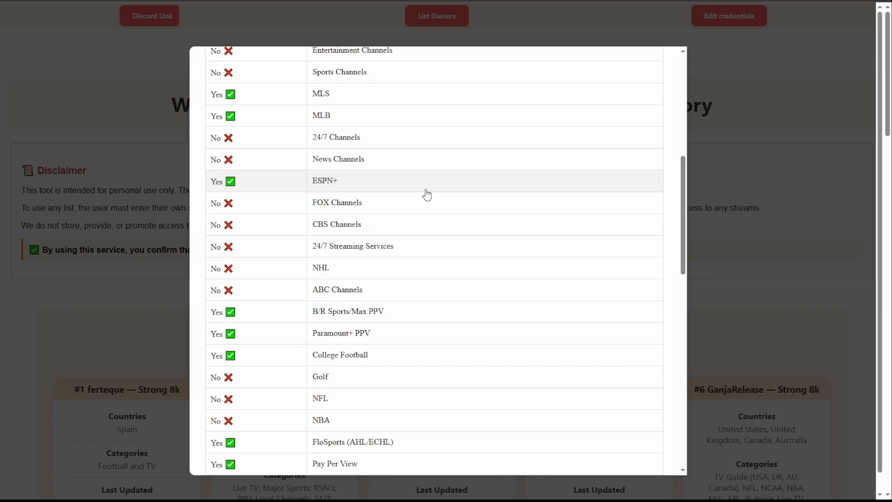
scroll(down, 3)
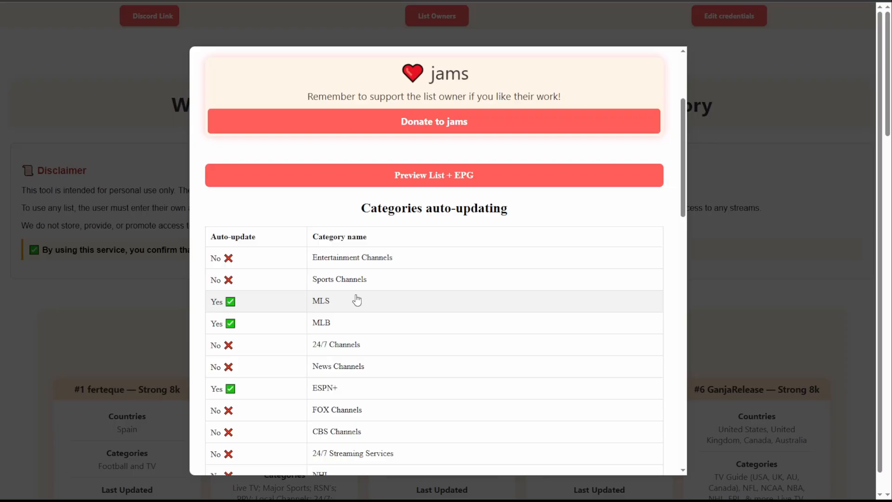
mouse_move(400, 317)
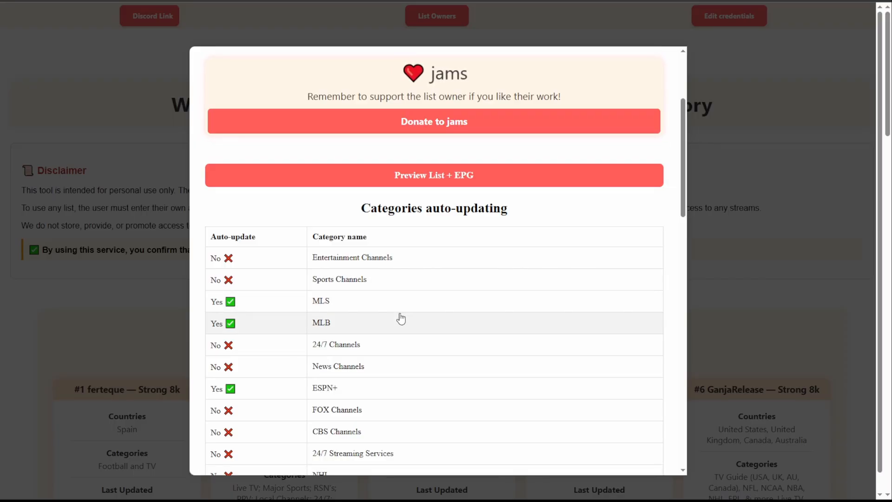
scroll(down, 3)
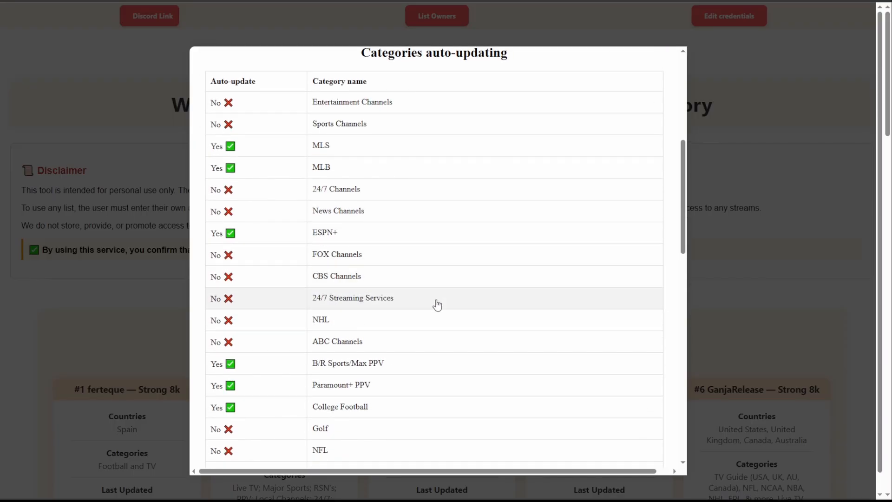
scroll(up, 3)
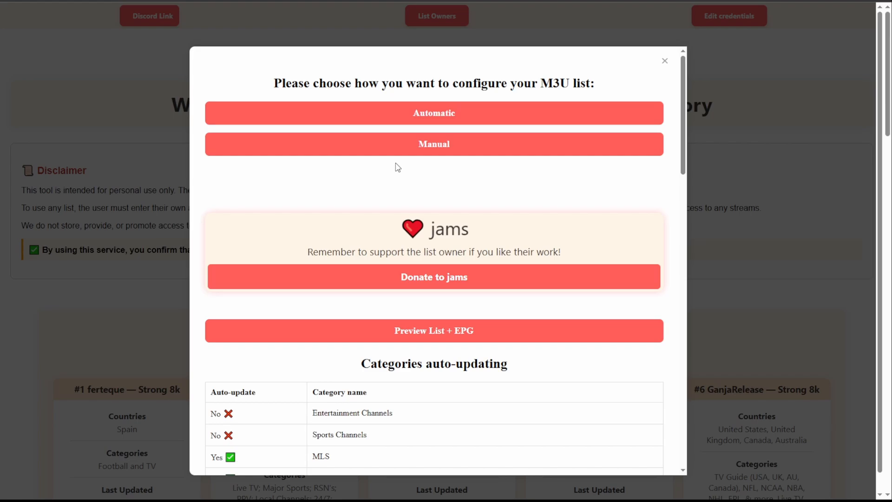
Choose manual setup, advance to the TiviMate steps, and select the epg2.xml.gz EPG URL.
click(433, 144)
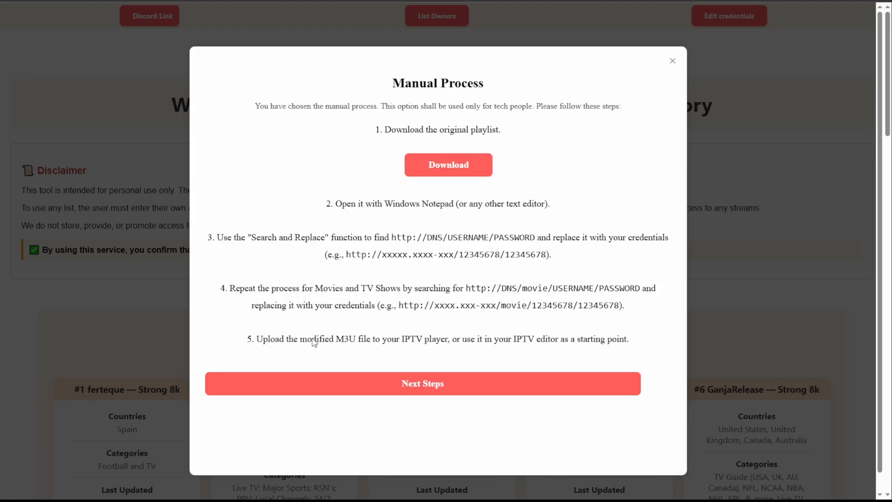
mouse_move(320, 164)
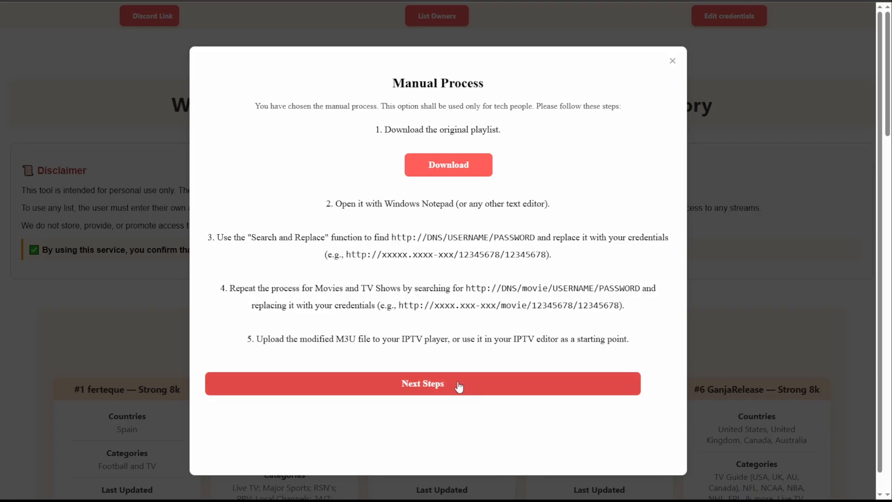
click(423, 383)
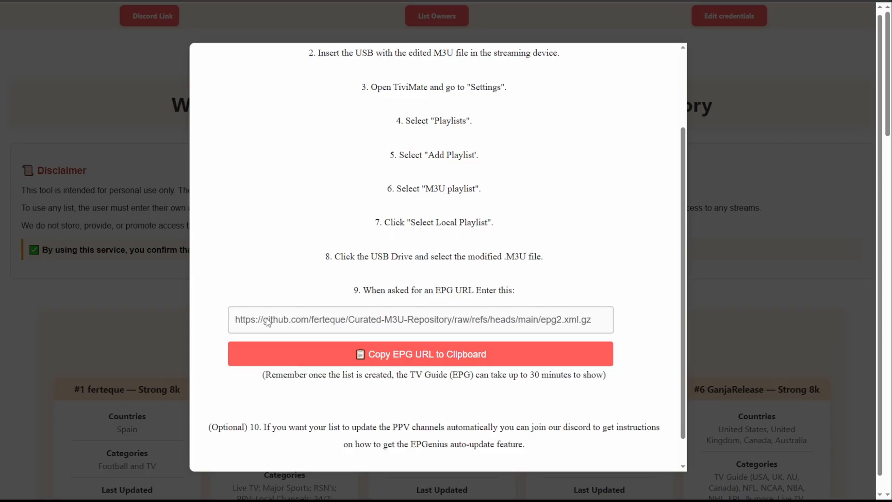
triple_click(414, 319)
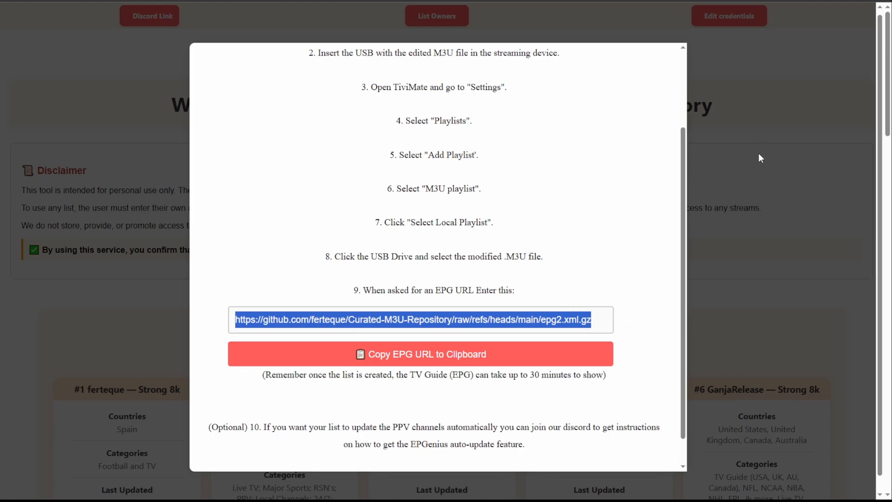
mouse_move(501, 171)
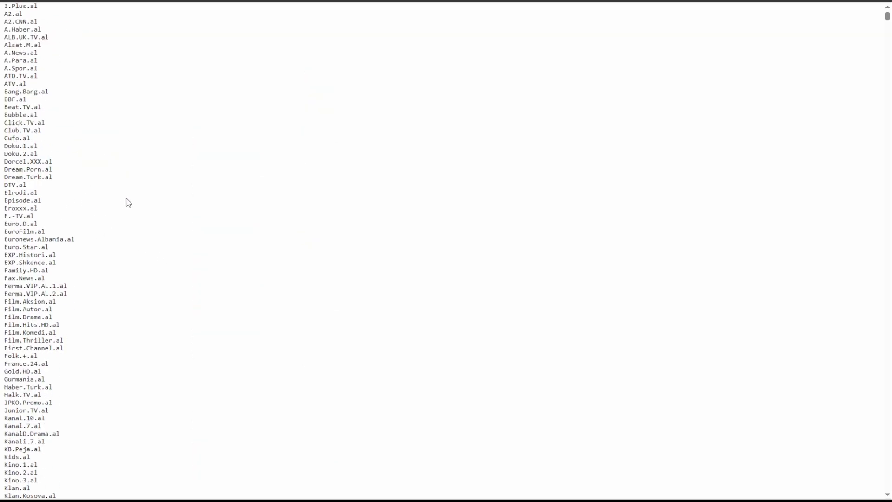
Scroll through the epgshare01 ALL_SOURCES1 channel id list.
scroll(down, 3)
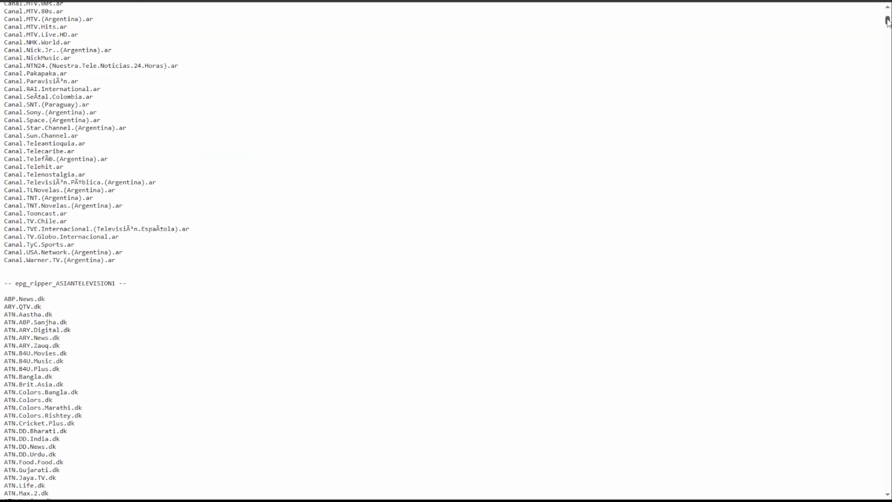
scroll(down, 3)
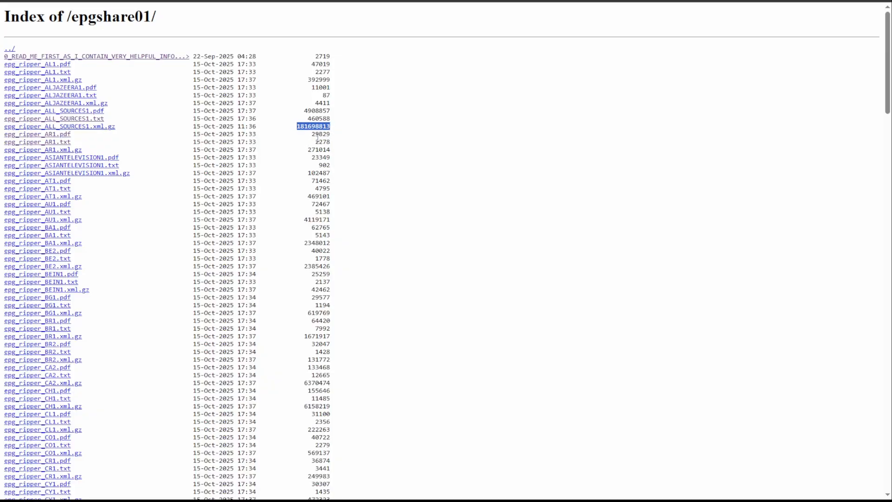
mouse_move(302, 145)
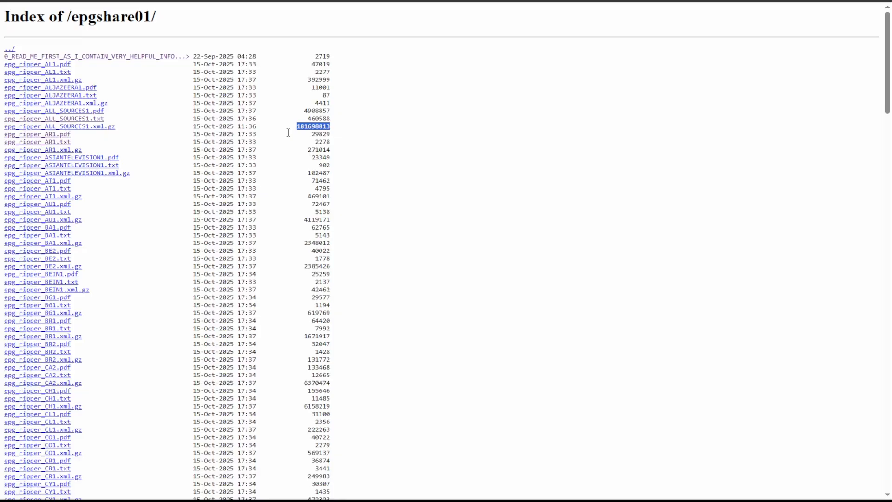
mouse_move(886, 67)
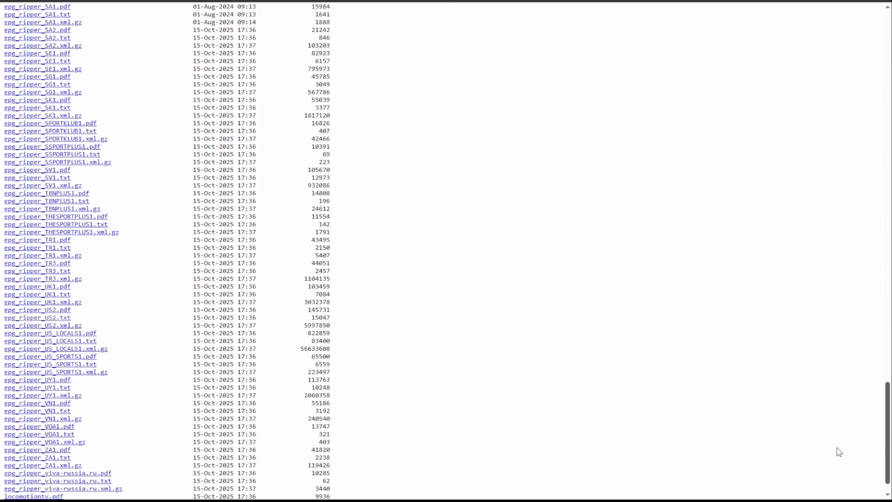
Scroll the epgshare01 index down to its last guide files, past ZA1 and viva-russia.
scroll(down, 3)
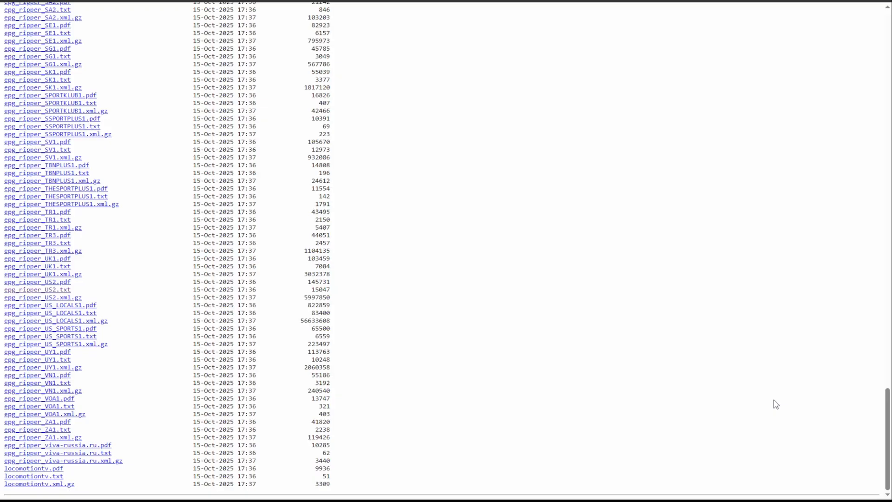
mouse_move(361, 231)
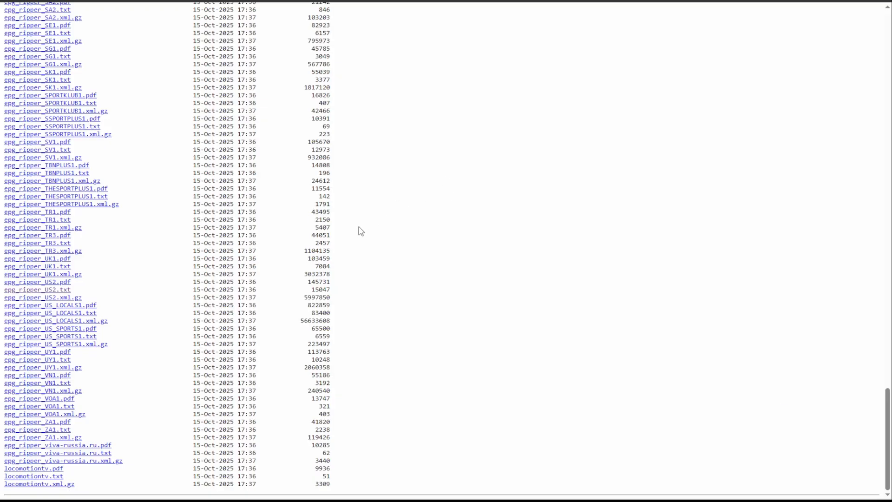
mouse_move(350, 191)
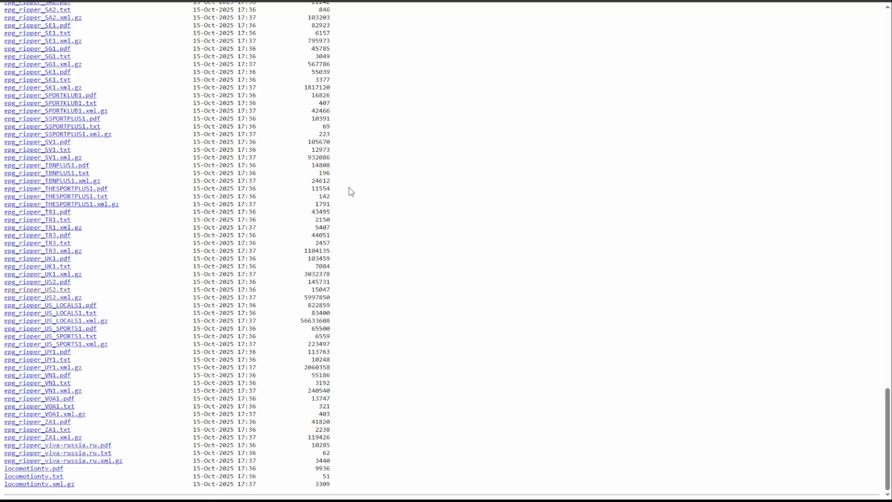
mouse_move(376, 188)
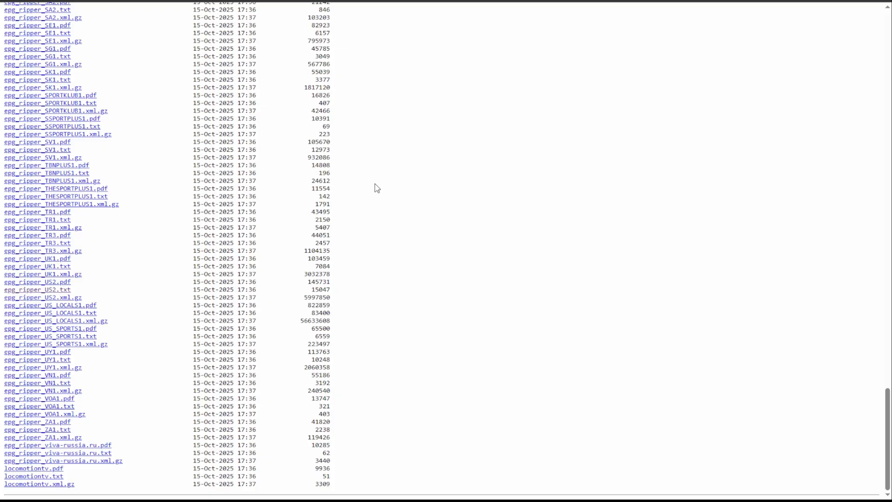